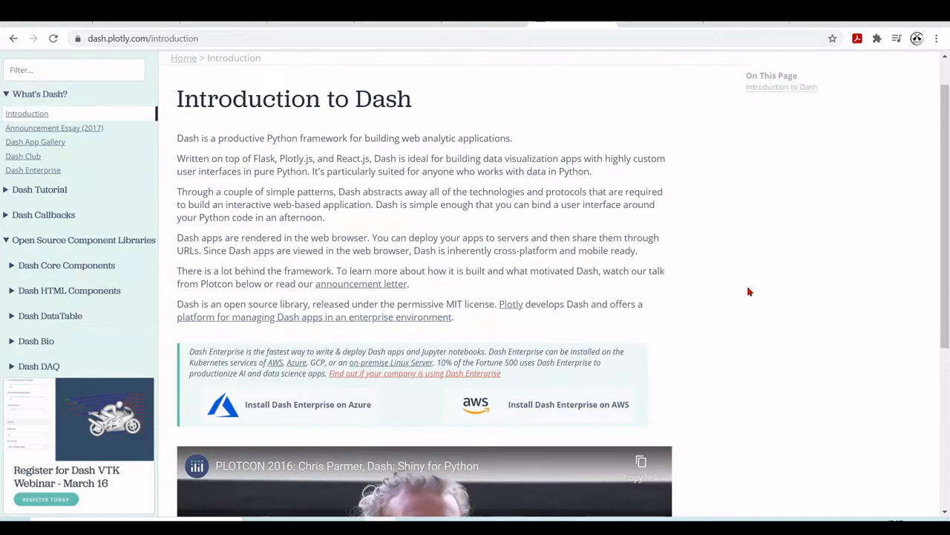
Scroll the jupyter-dash README down to its Installation section
{"action": "scroll", "scroll_direction": "down", "scroll_amount": 3}
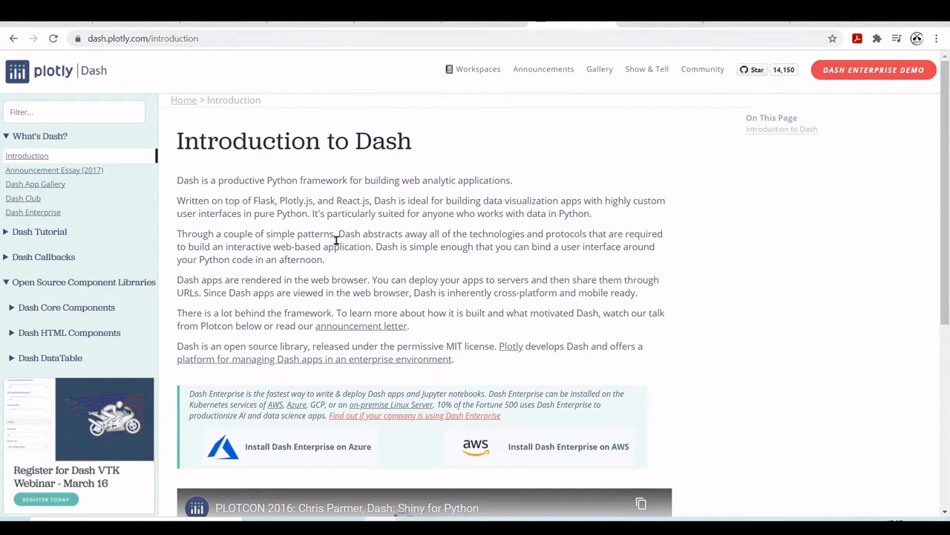
{"action": "mouse_move", "coordinate": [471, 251]}
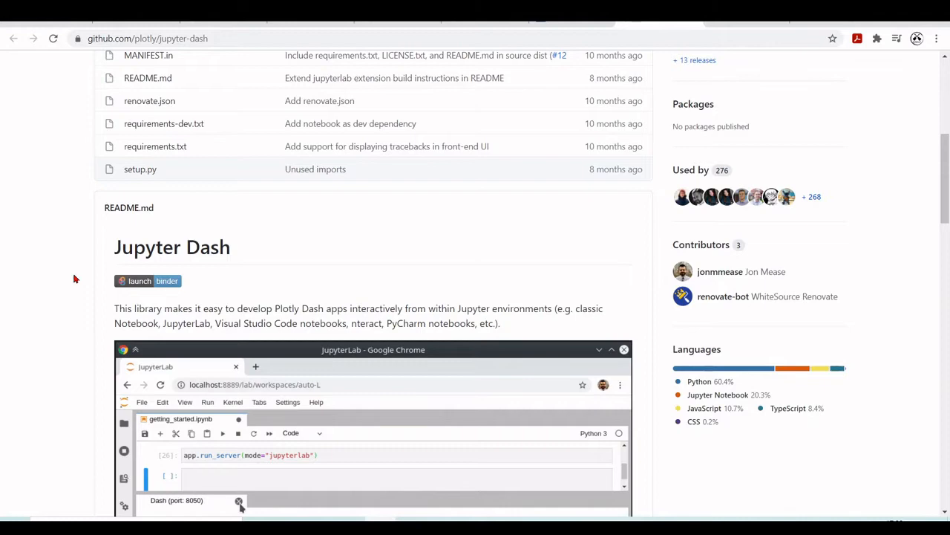
{"action": "scroll", "scroll_direction": "down", "scroll_amount": 3}
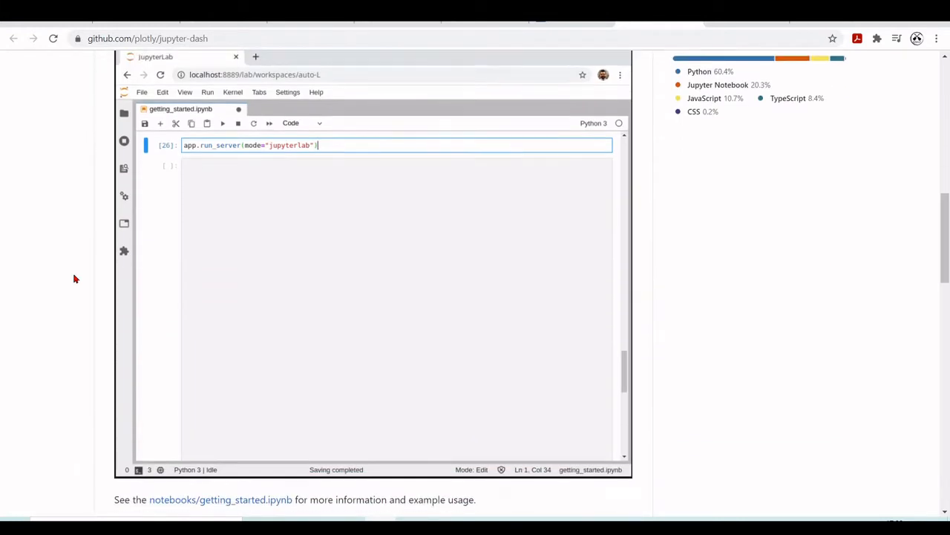
{"action": "scroll", "scroll_direction": "up", "scroll_amount": 3}
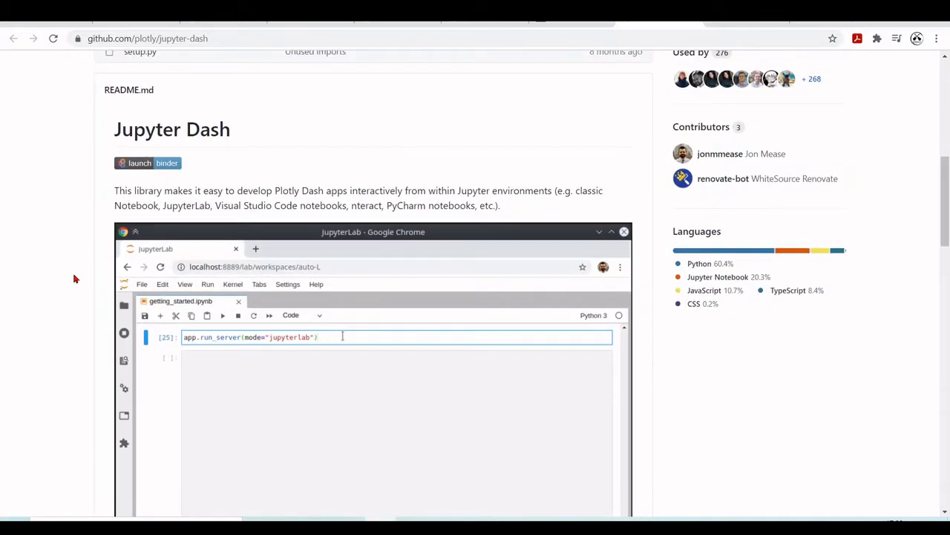
{"action": "scroll", "scroll_direction": "down", "scroll_amount": 3}
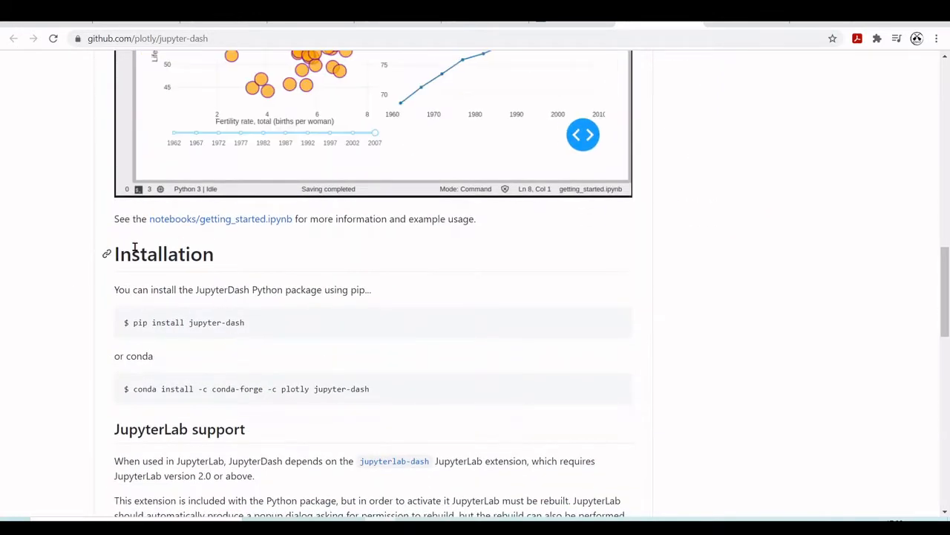
{"action": "scroll", "scroll_direction": "down", "scroll_amount": 3}
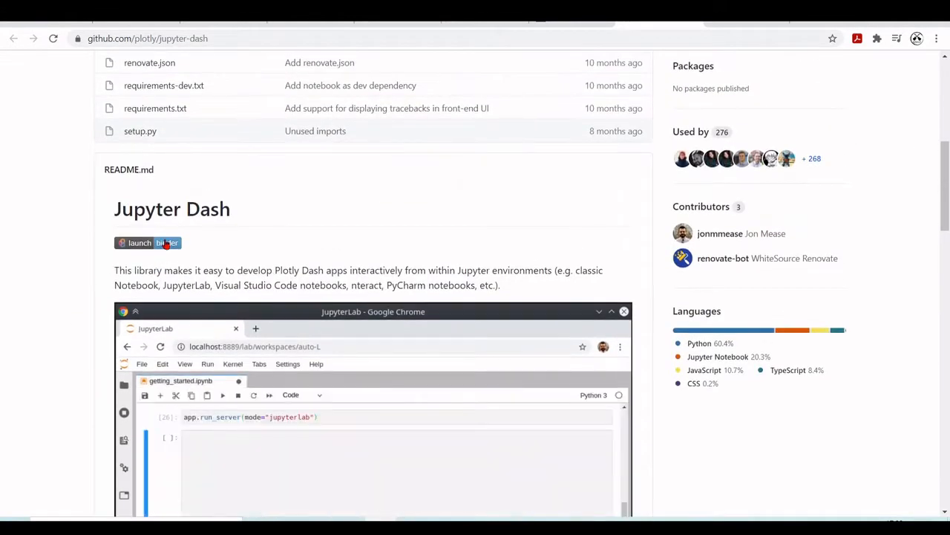
{"action": "scroll", "scroll_direction": "up", "scroll_amount": 3}
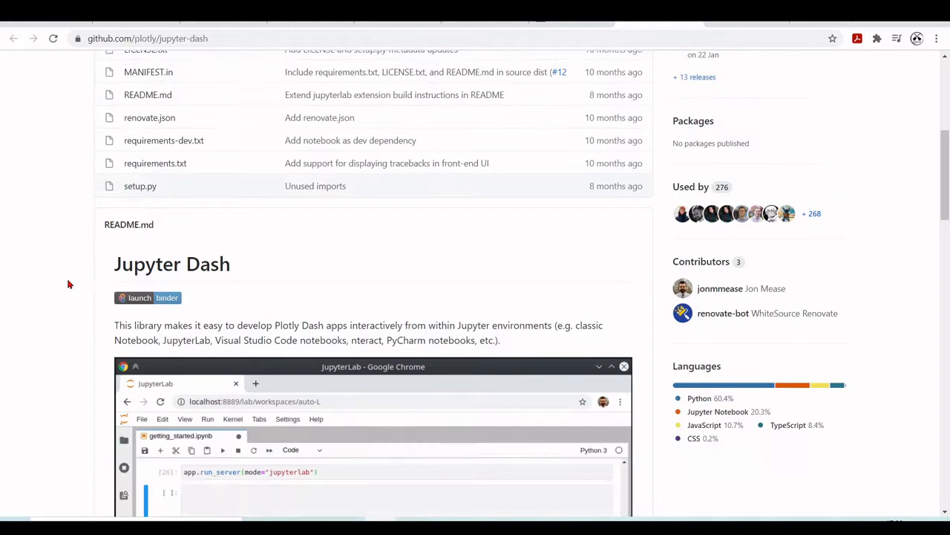
{"action": "scroll", "scroll_direction": "down", "scroll_amount": 3}
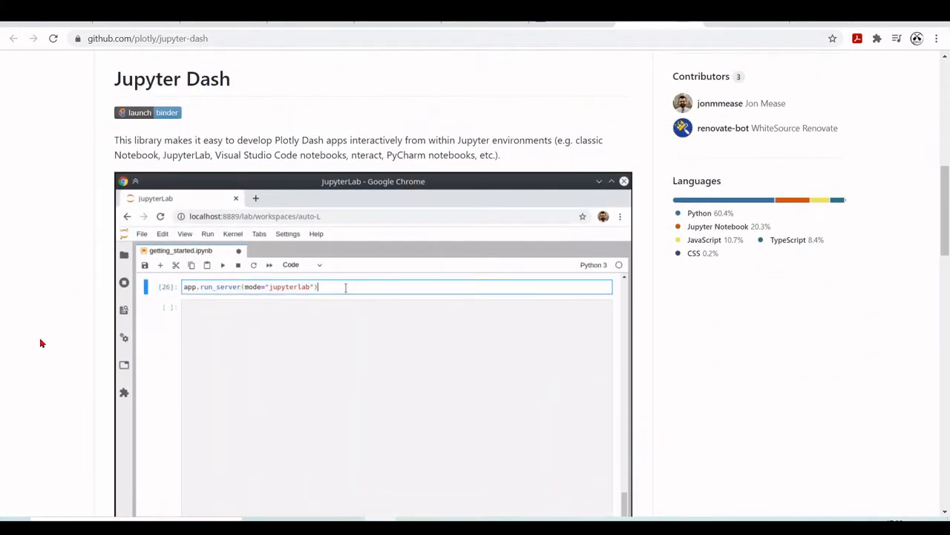
{"action": "scroll", "scroll_direction": "down", "scroll_amount": 3}
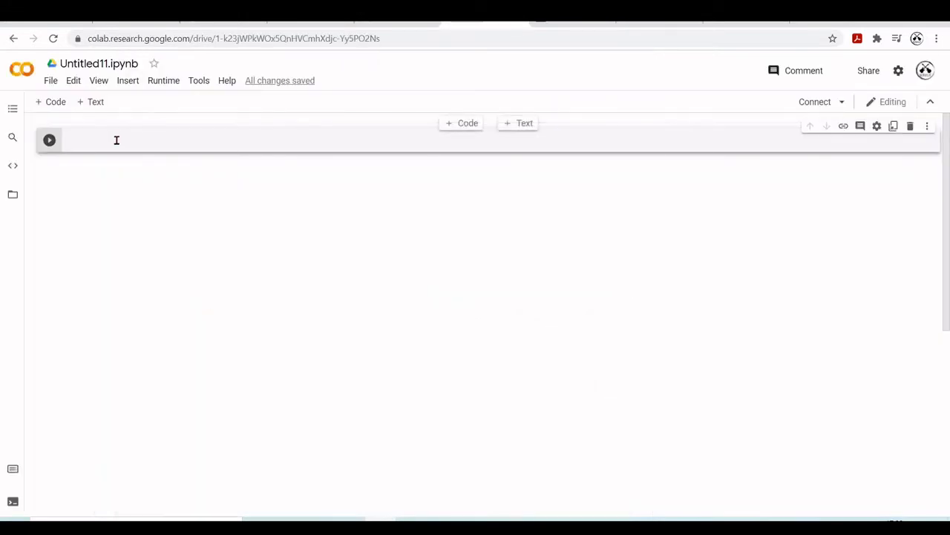
Run !pip install jupyter-dash in the notebook's first code cell
{"action": "type", "text": "!pip install jupyter-dash"}
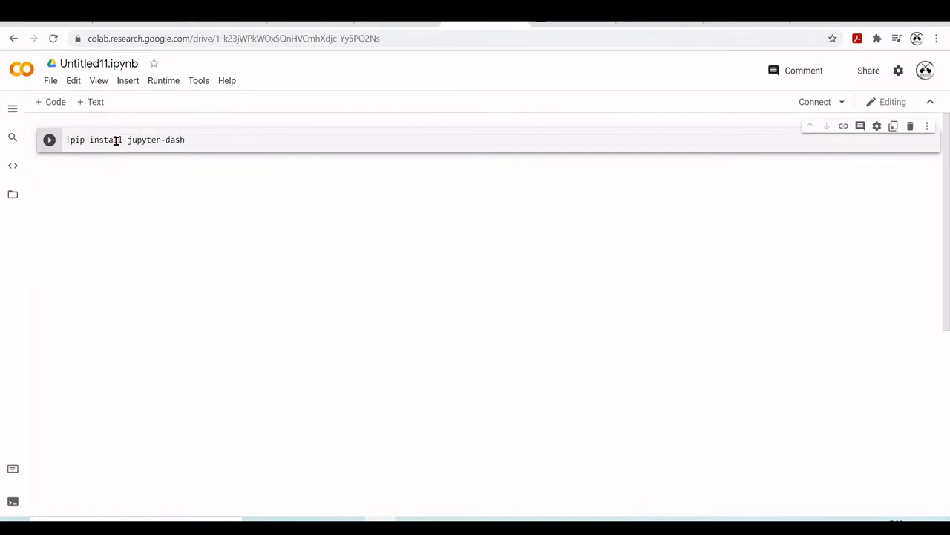
{"action": "left_click", "coordinate": [49, 139]}
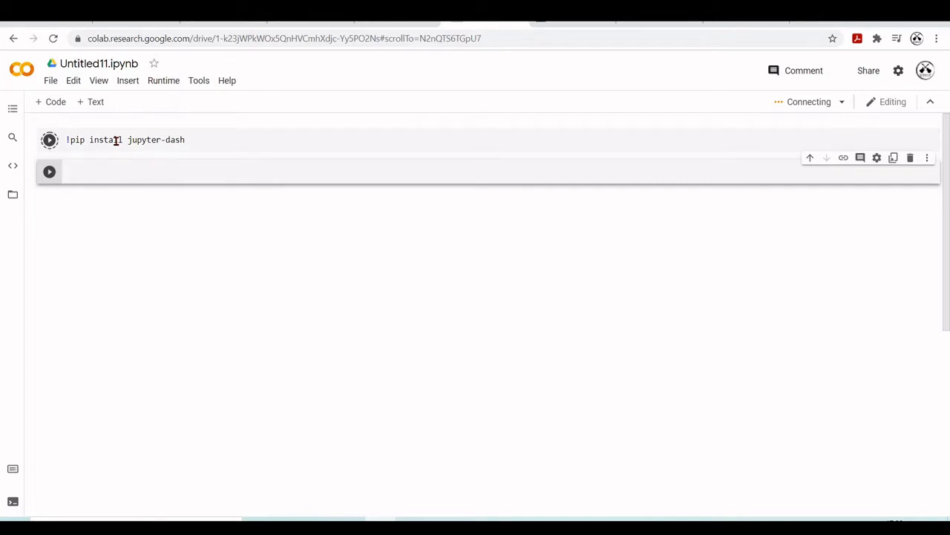
{"action": "left_click", "coordinate": [49, 140]}
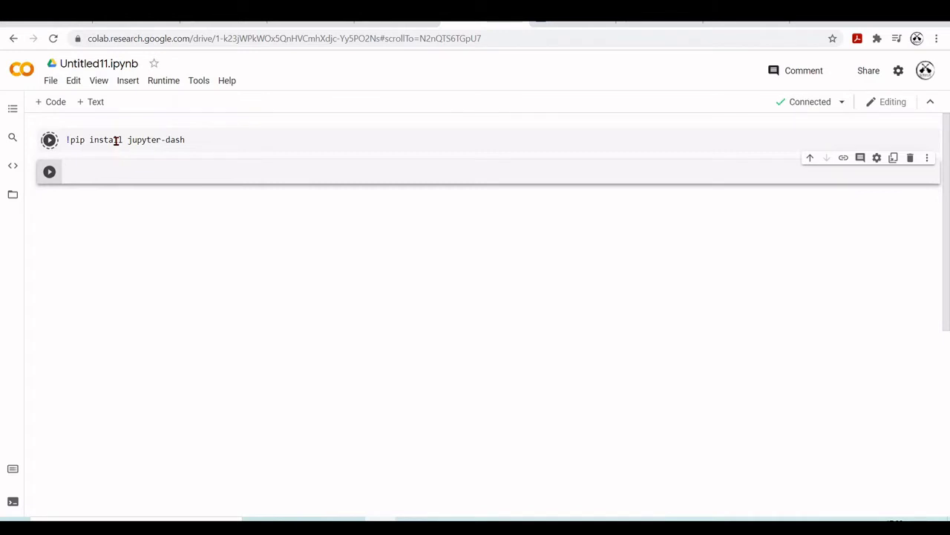
{"action": "left_click", "coordinate": [49, 139]}
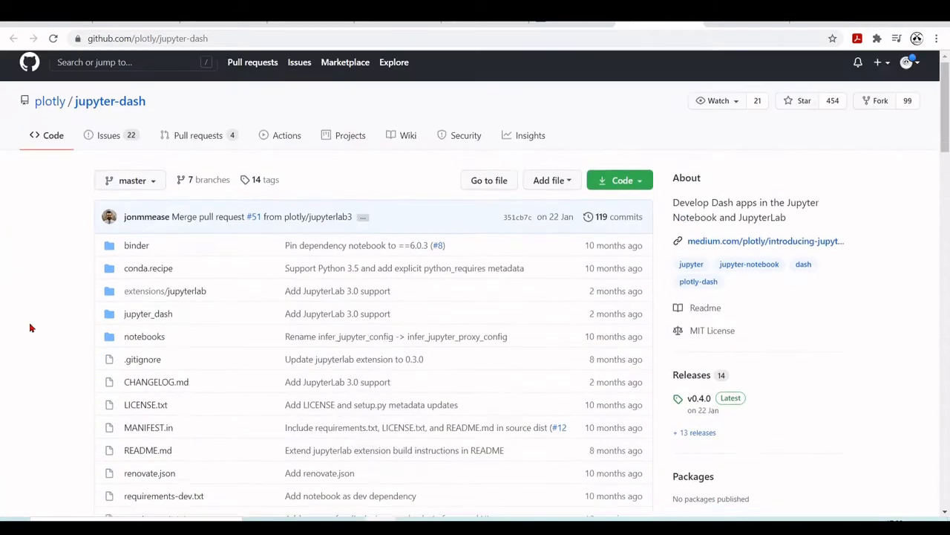
Open notebooks/getting_started.ipynb and scroll to its dash and pandas import code
{"action": "scroll", "scroll_direction": "down", "scroll_amount": 3}
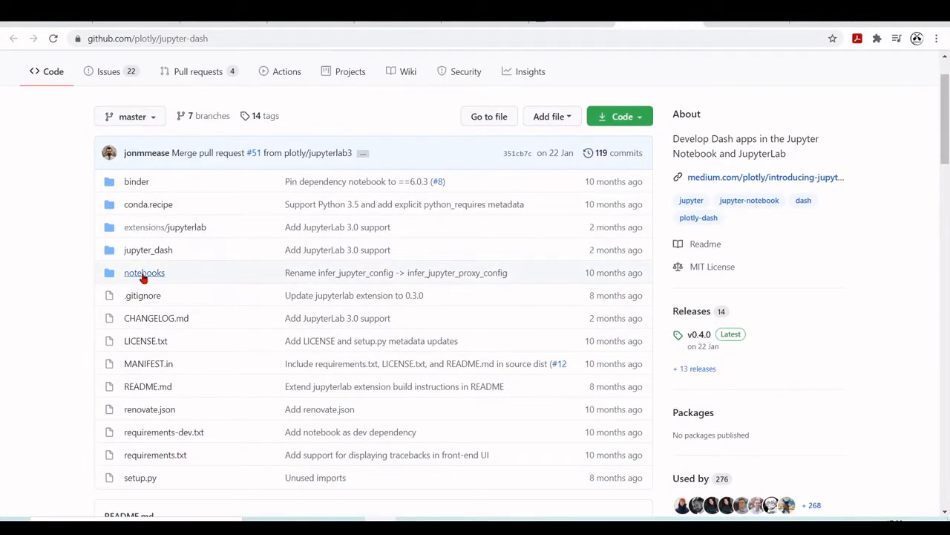
{"action": "left_click", "coordinate": [144, 272]}
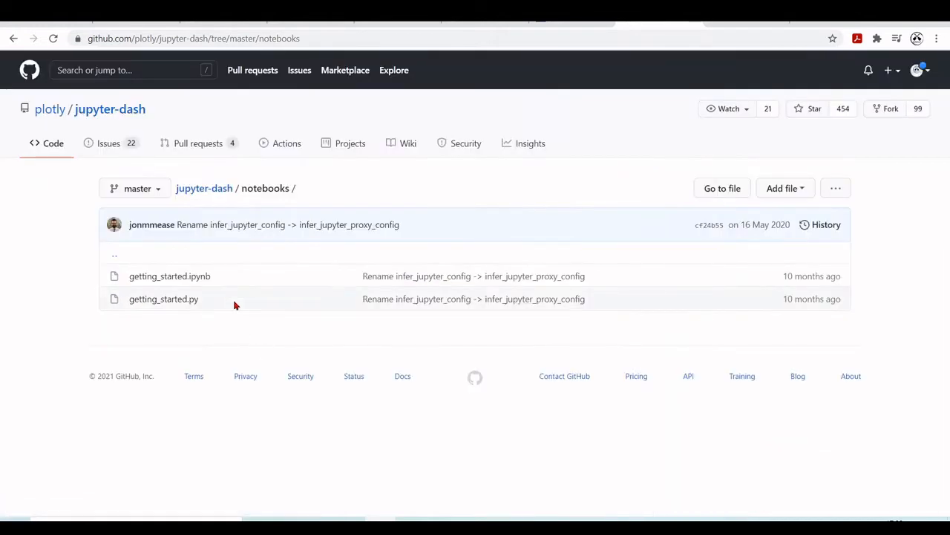
{"action": "left_click", "coordinate": [170, 276]}
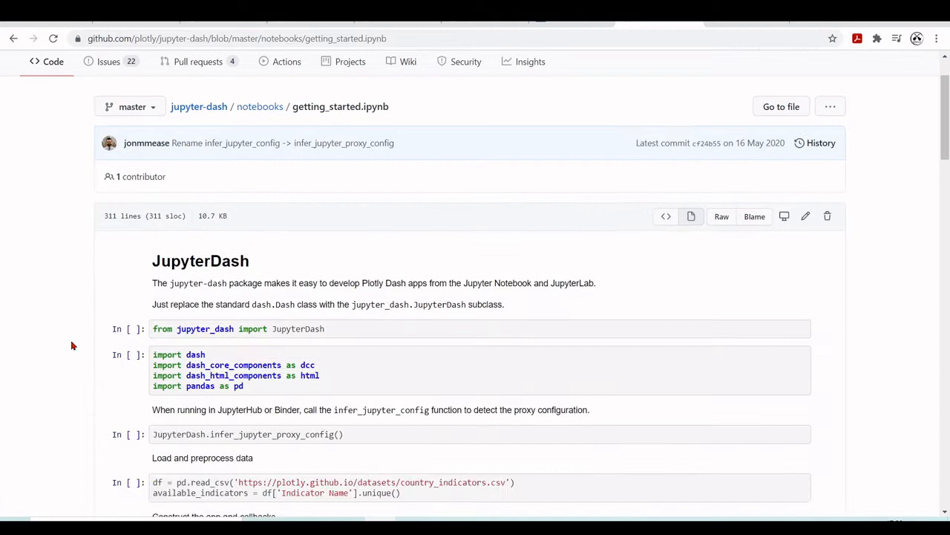
{"action": "scroll", "scroll_direction": "down", "scroll_amount": 3}
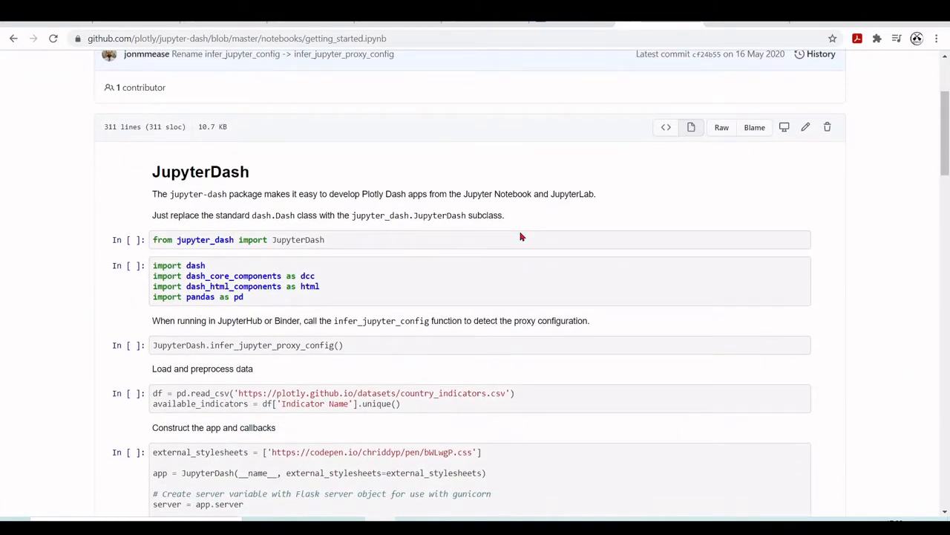
{"action": "mouse_move", "coordinate": [259, 277]}
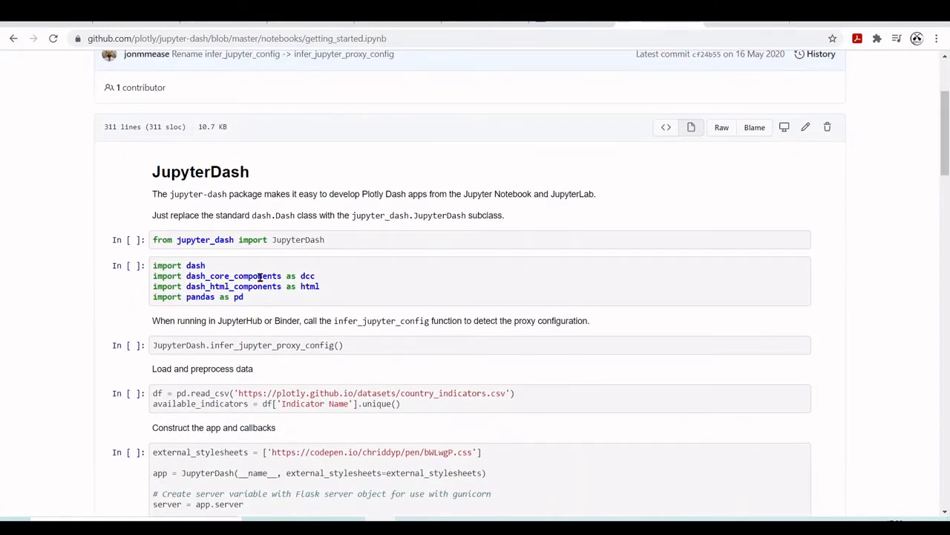
{"action": "scroll", "scroll_direction": "down", "scroll_amount": 3}
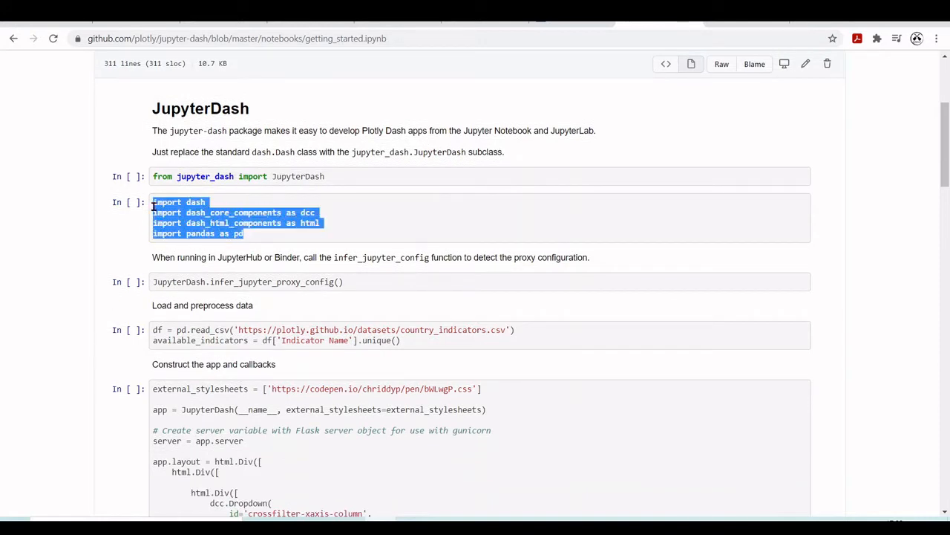
{"action": "mouse_move", "coordinate": [418, 231]}
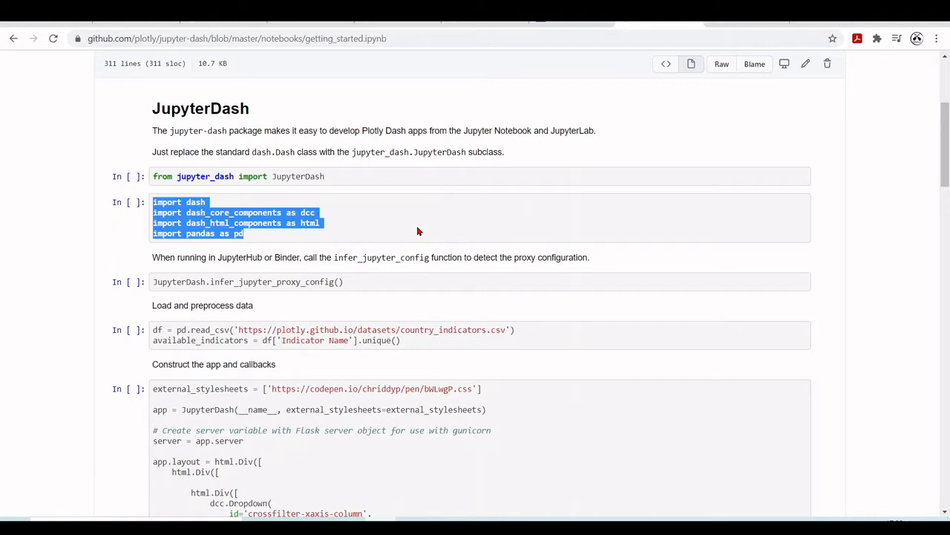
{"action": "mouse_move", "coordinate": [488, 147]}
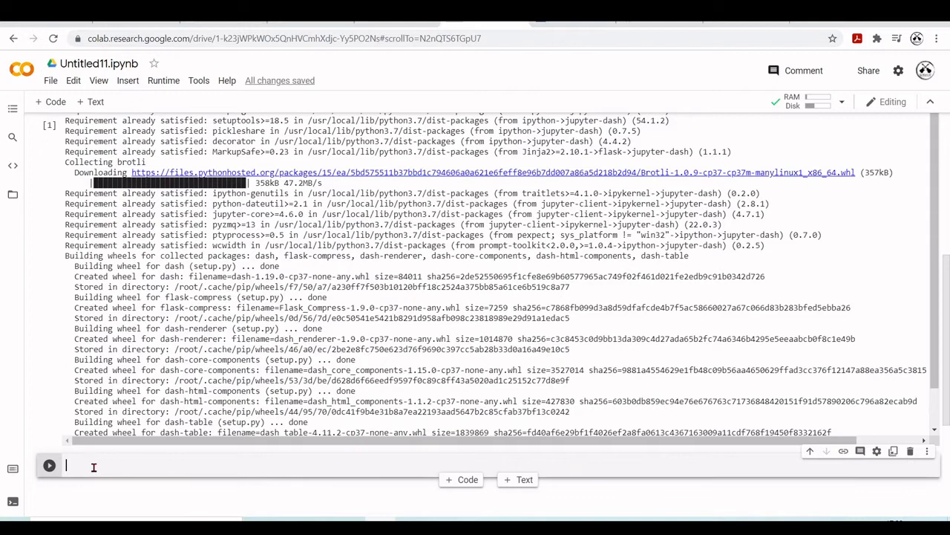
Add the dash import and country indicators CSV loading, then run the df.head() preview
{"action": "type", "text": "import dash"}
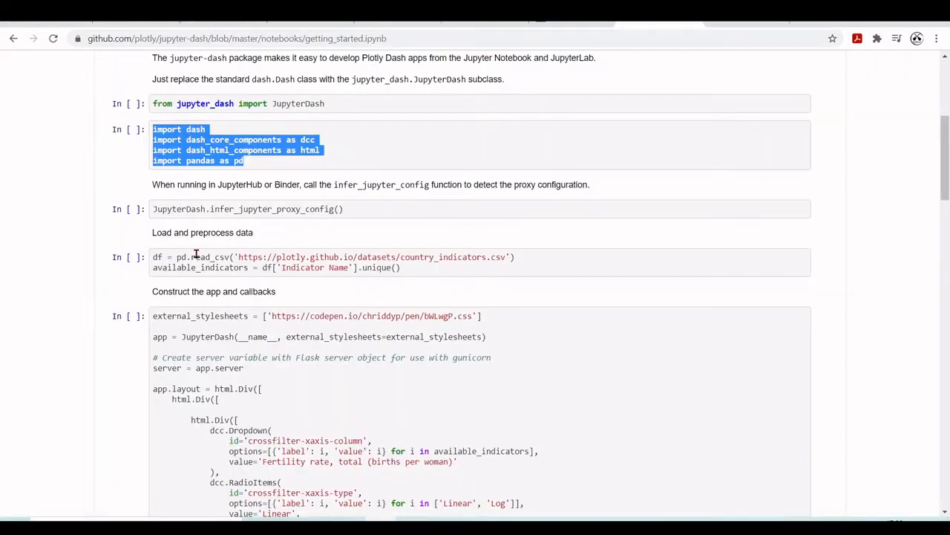
{"action": "left_click_drag", "start_coordinate": [153, 257], "coordinate": [401, 268]}
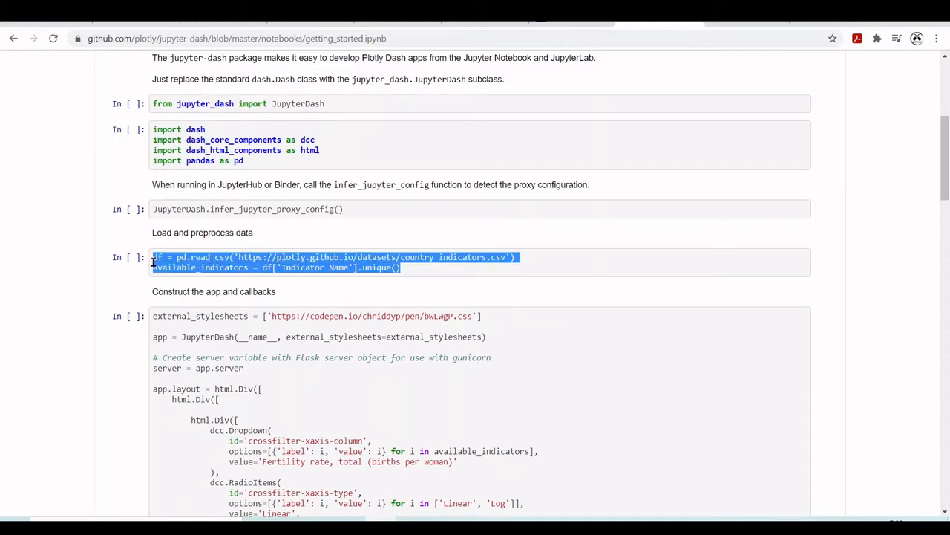
{"action": "mouse_move", "coordinate": [489, 272]}
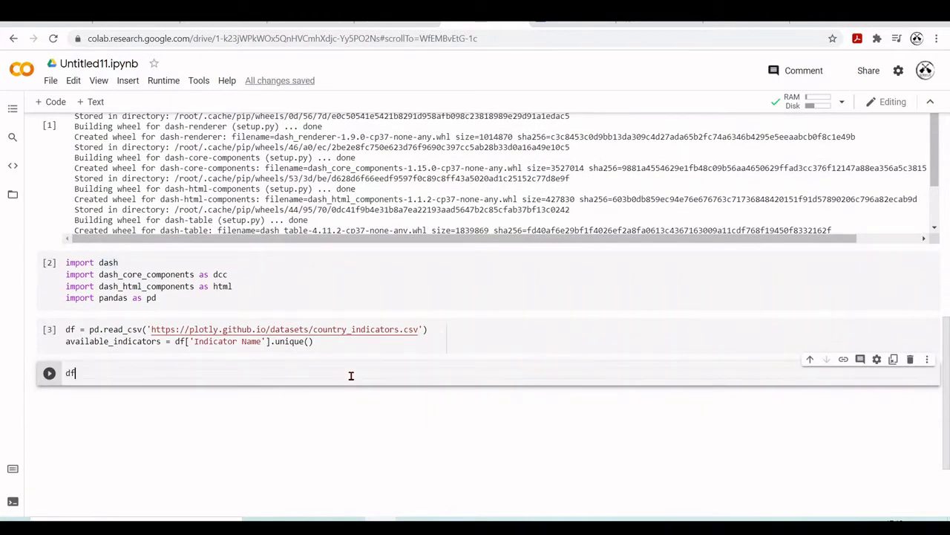
{"action": "type", "text": ".head()"}
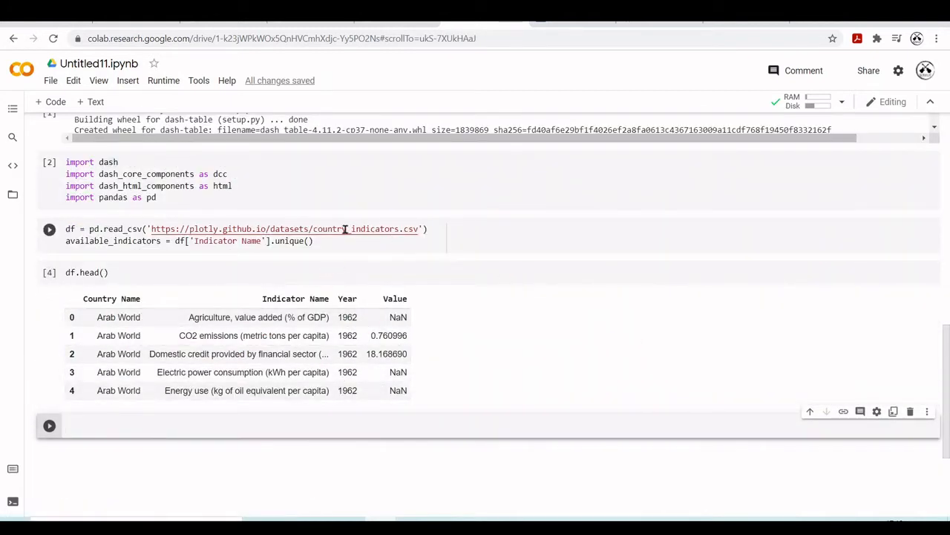
{"action": "mouse_move", "coordinate": [196, 293]}
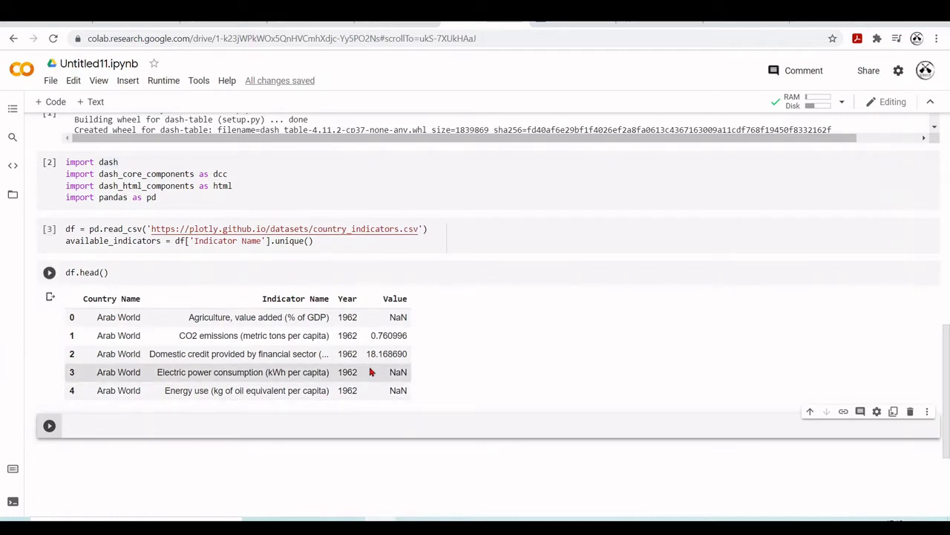
{"action": "left_click", "coordinate": [49, 272]}
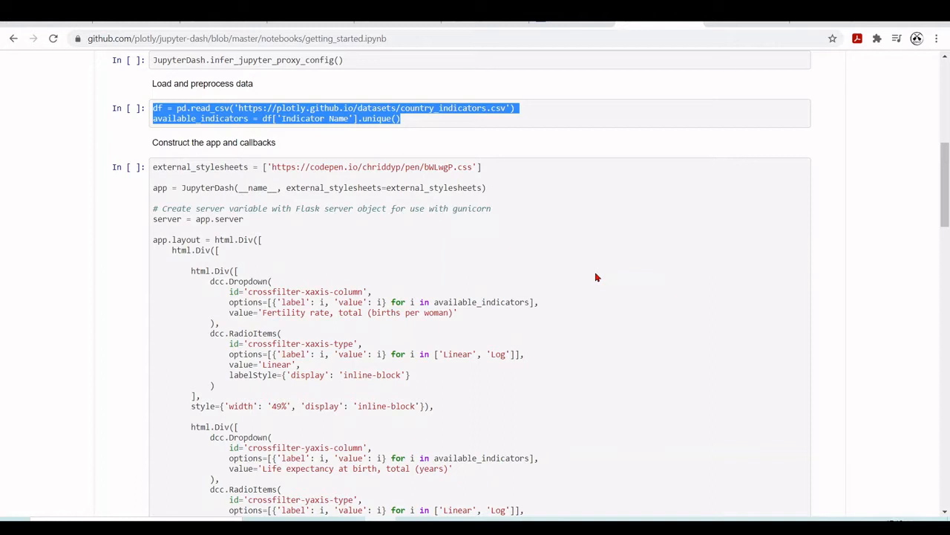
{"action": "mouse_move", "coordinate": [176, 182]}
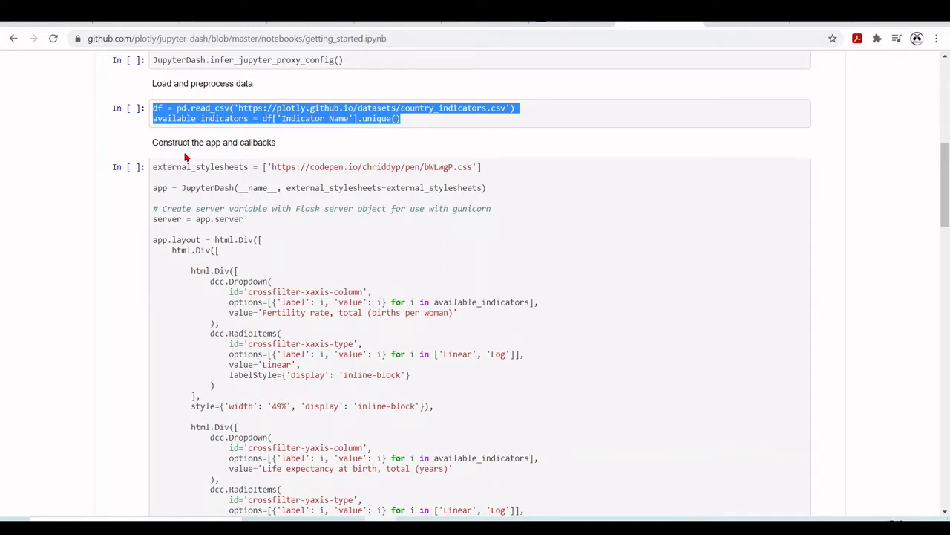
{"action": "mouse_move", "coordinate": [530, 208]}
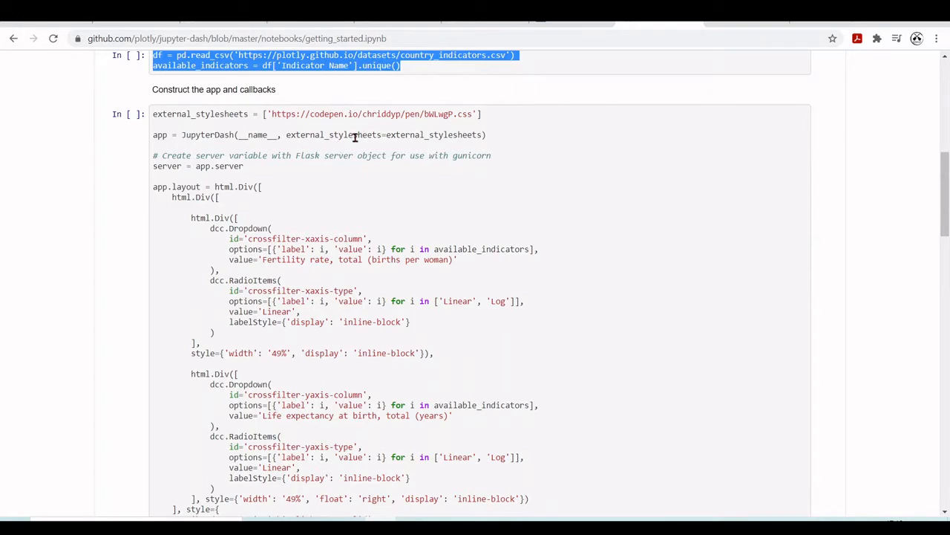
{"action": "scroll", "scroll_direction": "down", "scroll_amount": 3}
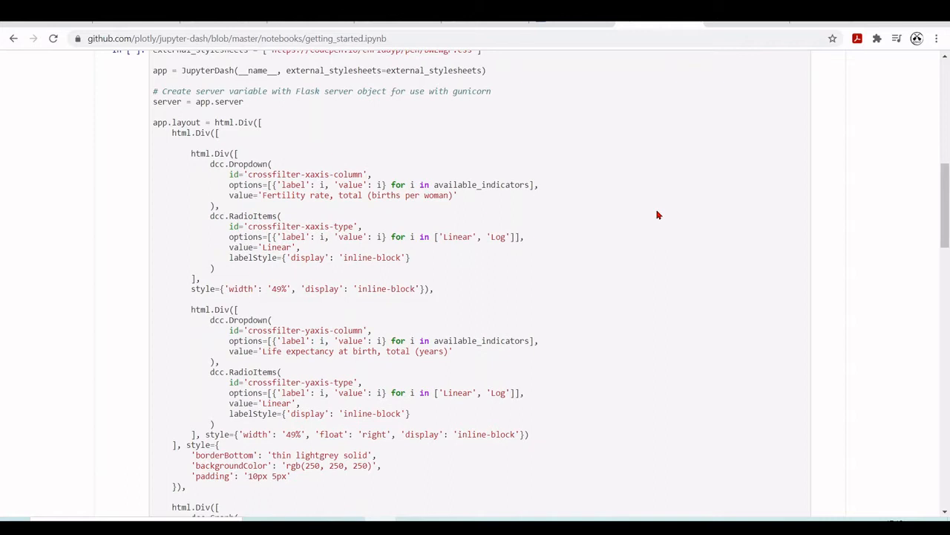
{"action": "scroll", "scroll_direction": "down", "scroll_amount": 3}
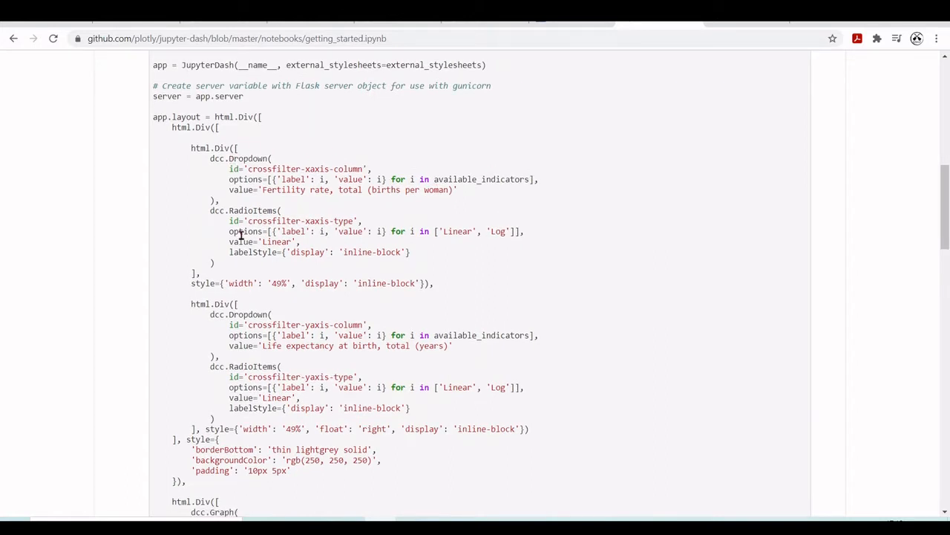
{"action": "scroll", "scroll_direction": "down", "scroll_amount": 3}
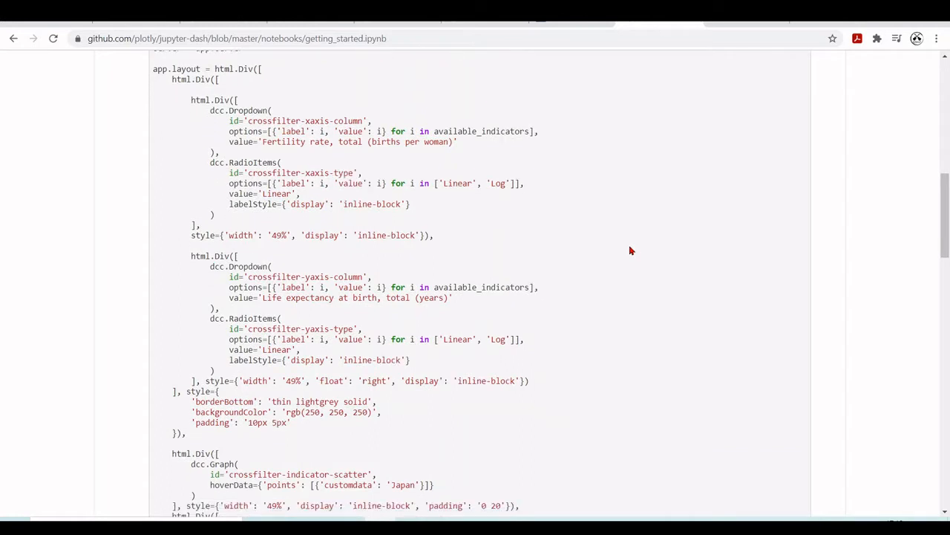
{"action": "scroll", "scroll_direction": "down", "scroll_amount": 3}
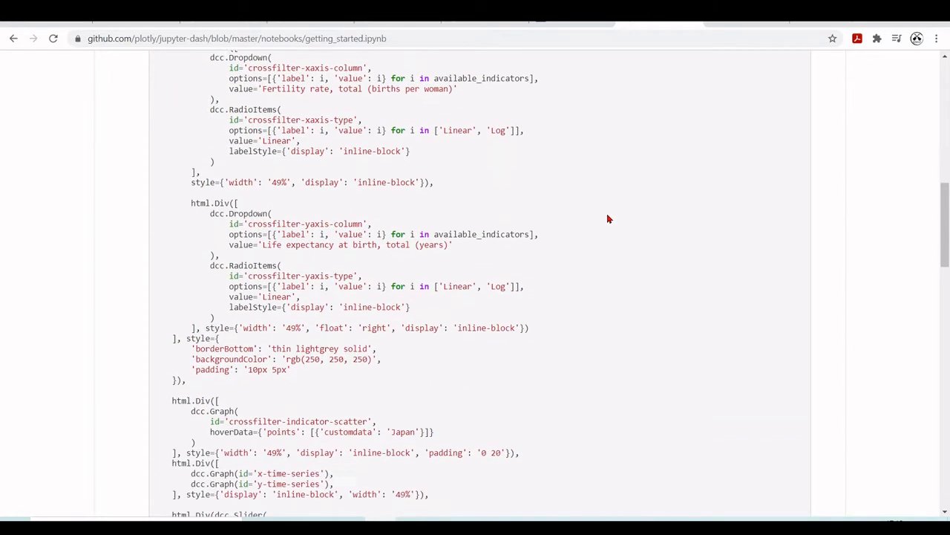
{"action": "scroll", "scroll_direction": "down", "scroll_amount": 3}
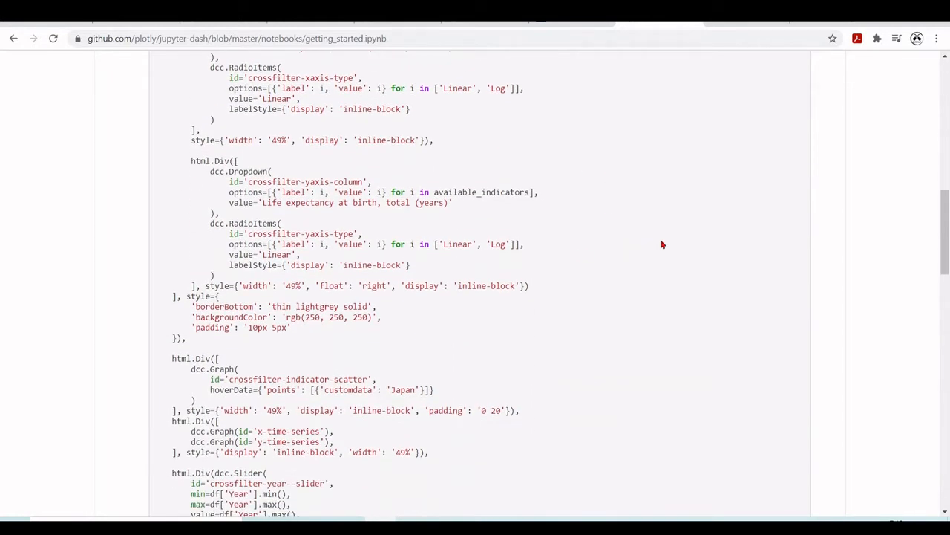
{"action": "scroll", "scroll_direction": "down", "scroll_amount": 3}
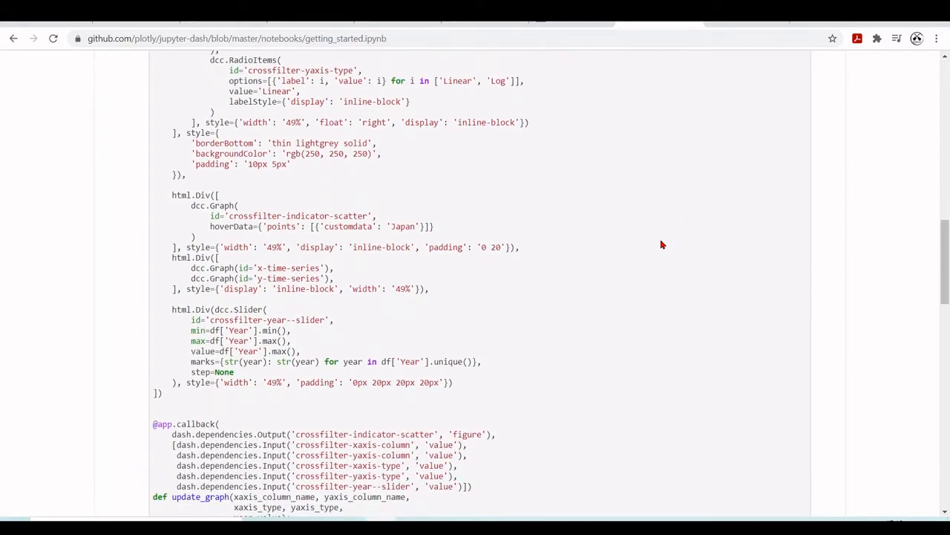
{"action": "scroll", "scroll_direction": "down", "scroll_amount": 3}
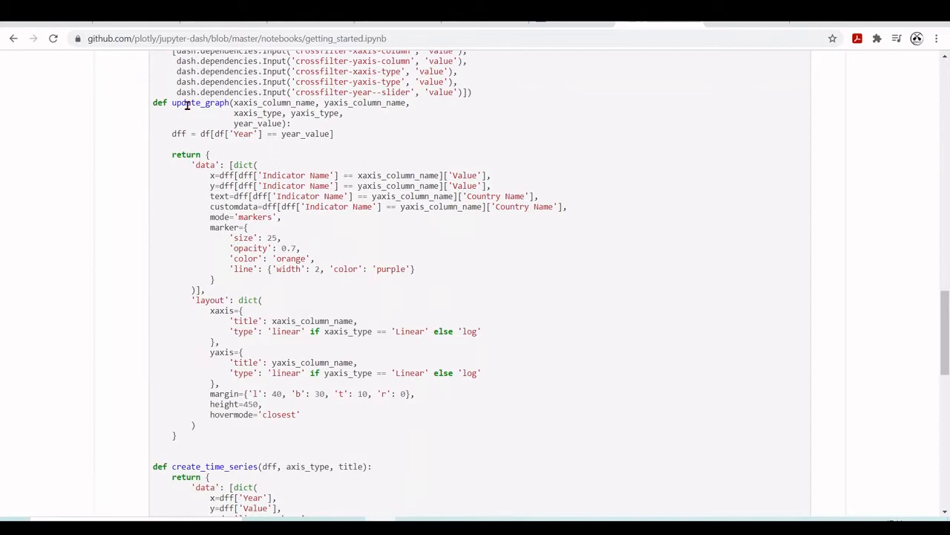
{"action": "scroll", "scroll_direction": "up", "scroll_amount": 3}
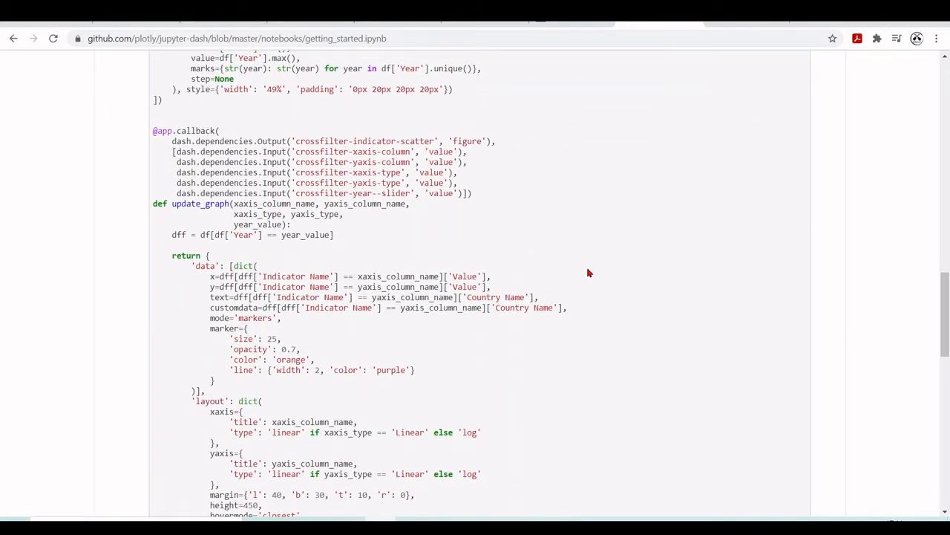
{"action": "scroll", "scroll_direction": "down", "scroll_amount": 3}
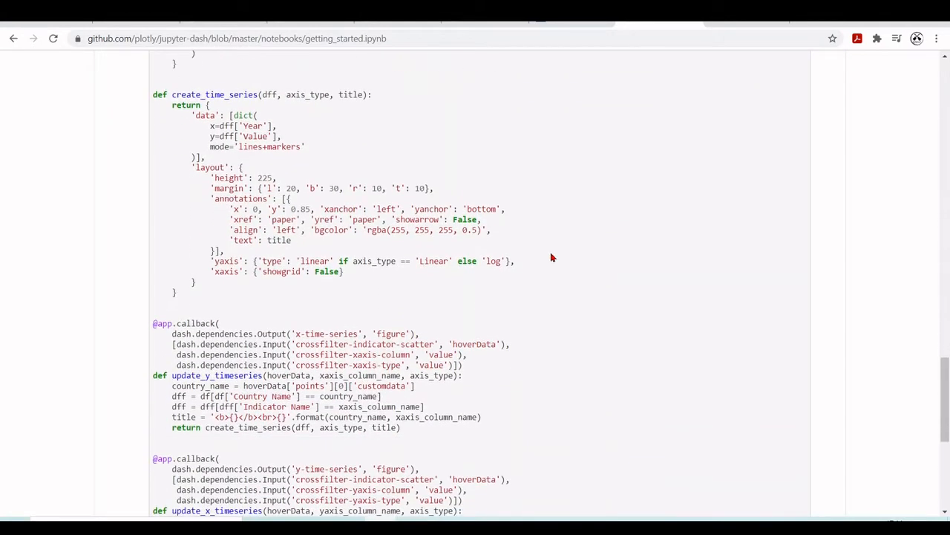
{"action": "scroll", "scroll_direction": "down", "scroll_amount": 3}
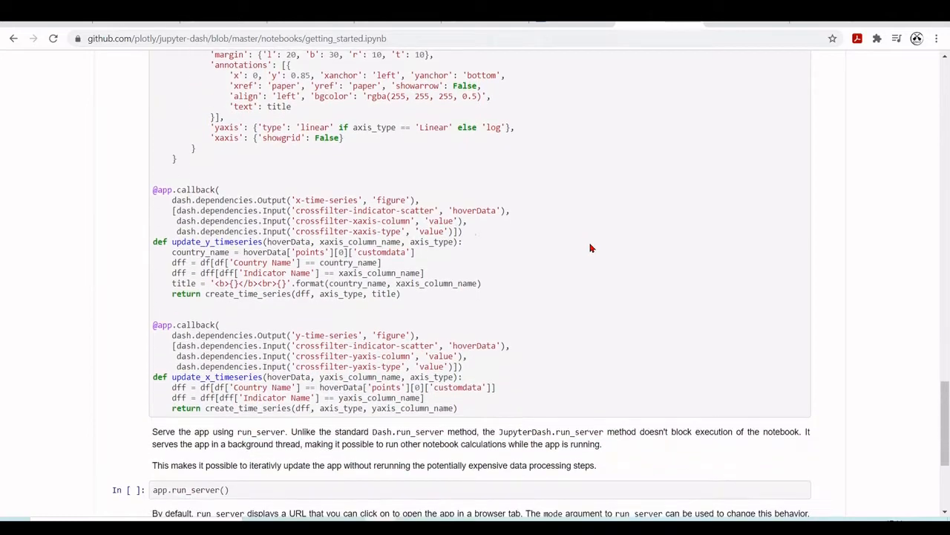
{"action": "scroll", "scroll_direction": "down", "scroll_amount": 3}
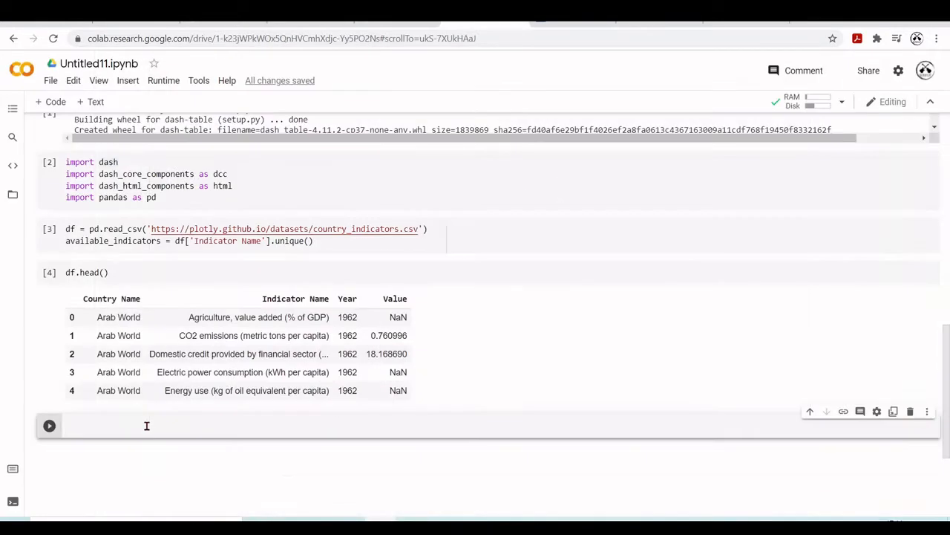
Scroll through the pasted app and callbacks cell to its JupyterDash NameError
{"action": "scroll", "scroll_direction": "down", "scroll_amount": 3}
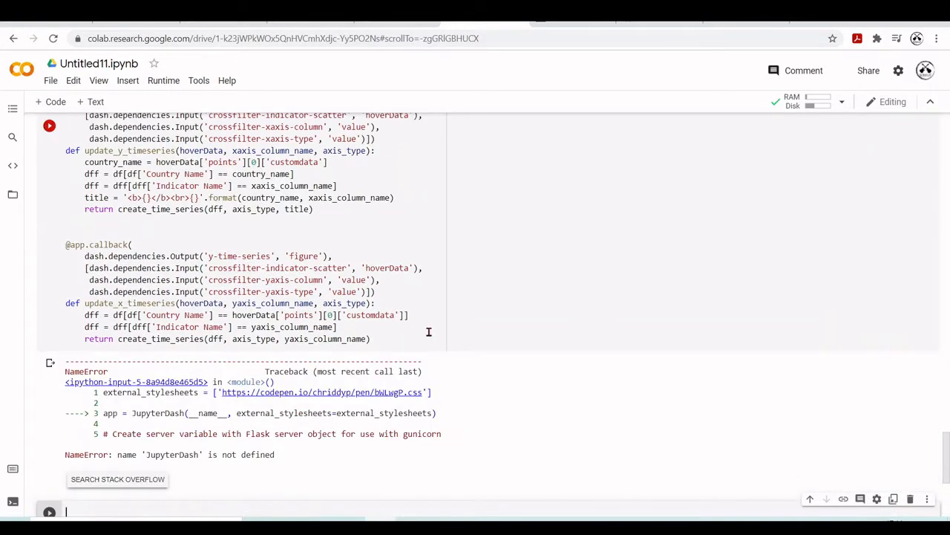
{"action": "mouse_move", "coordinate": [508, 414]}
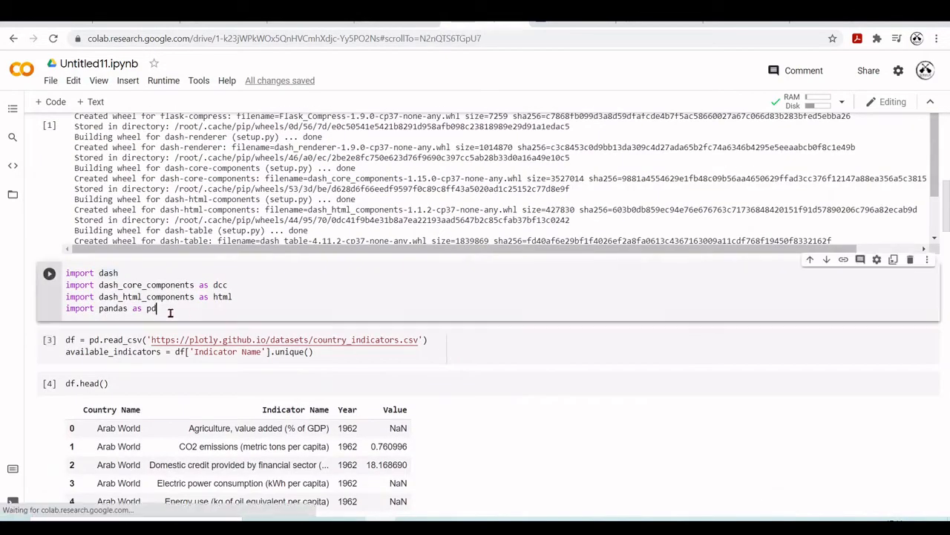
{"action": "scroll", "scroll_direction": "down", "scroll_amount": 3}
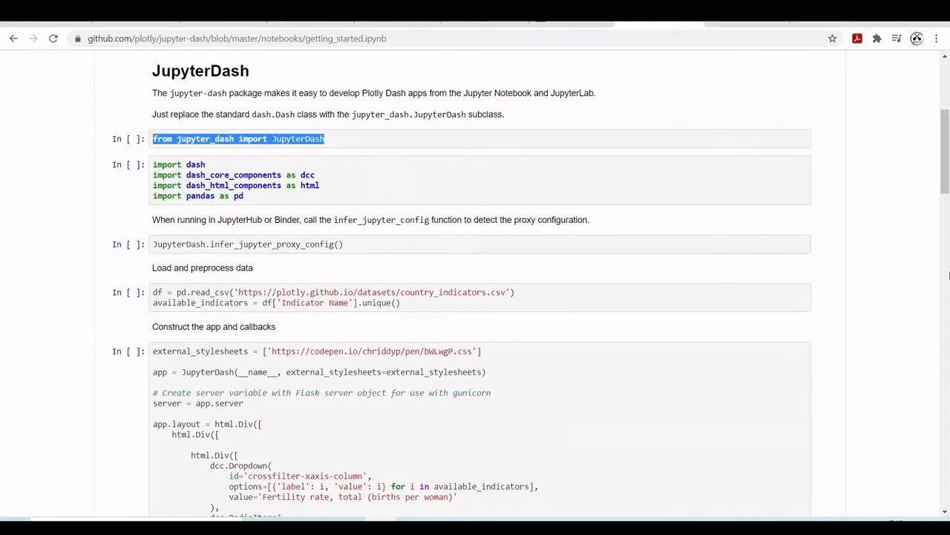
Select the app.run_server(mode="inline") line at the bottom of the example notebook
{"action": "scroll", "scroll_direction": "down", "scroll_amount": 3}
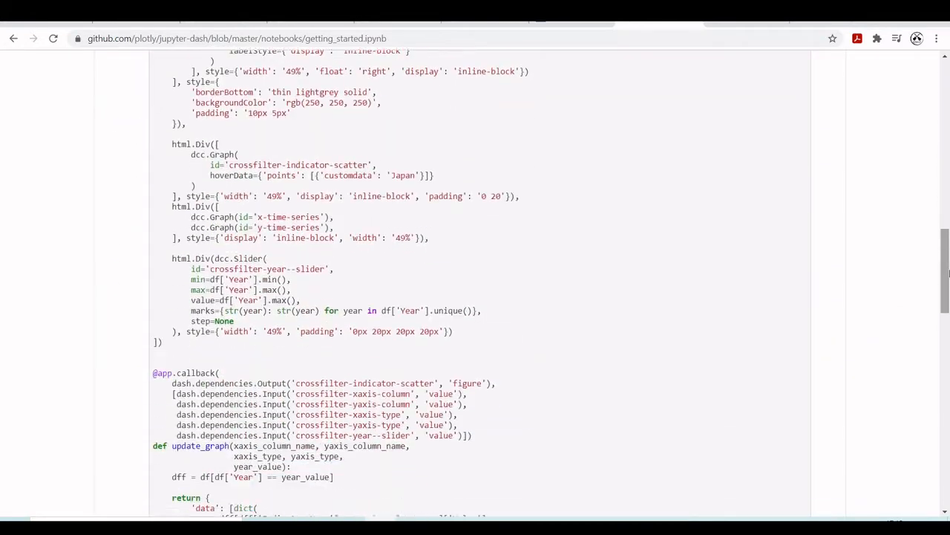
{"action": "scroll", "scroll_direction": "down", "scroll_amount": 3}
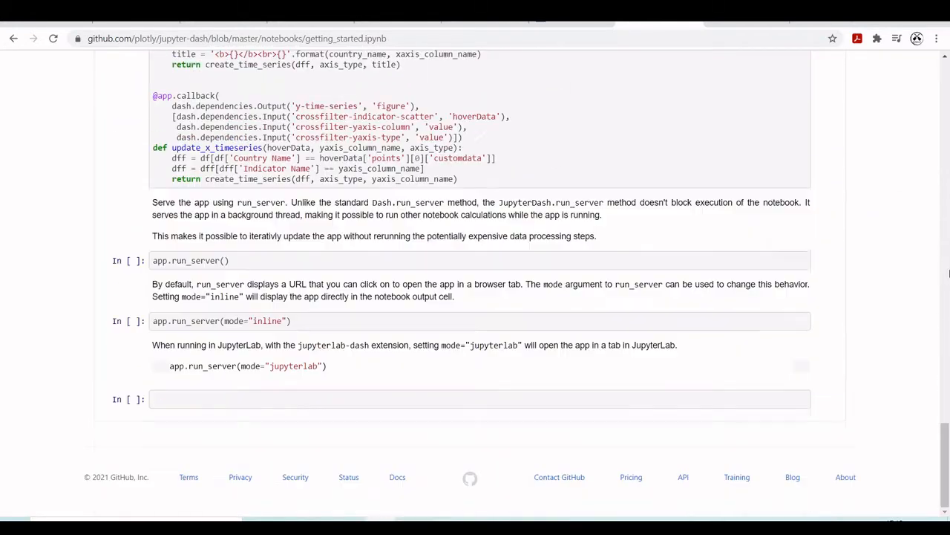
{"action": "double_click", "coordinate": [160, 321]}
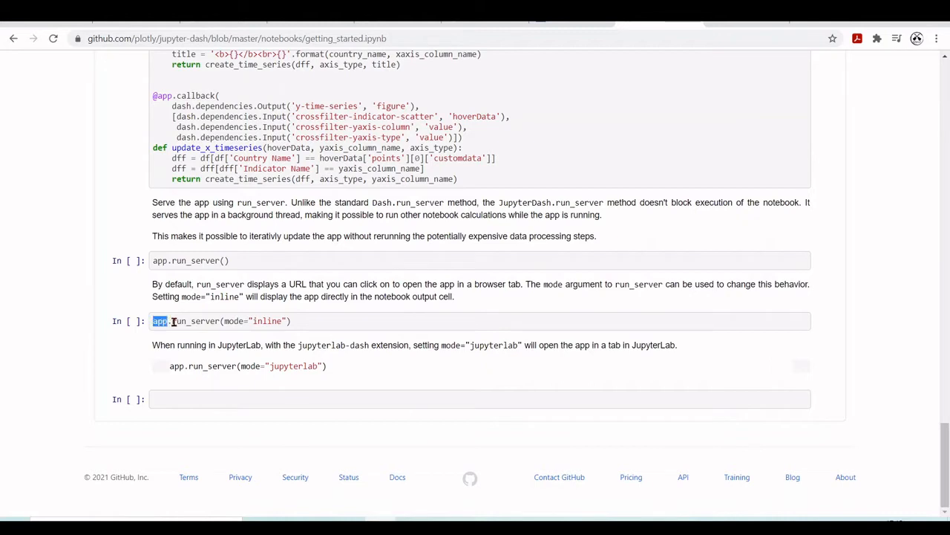
{"action": "triple_click", "coordinate": [222, 321]}
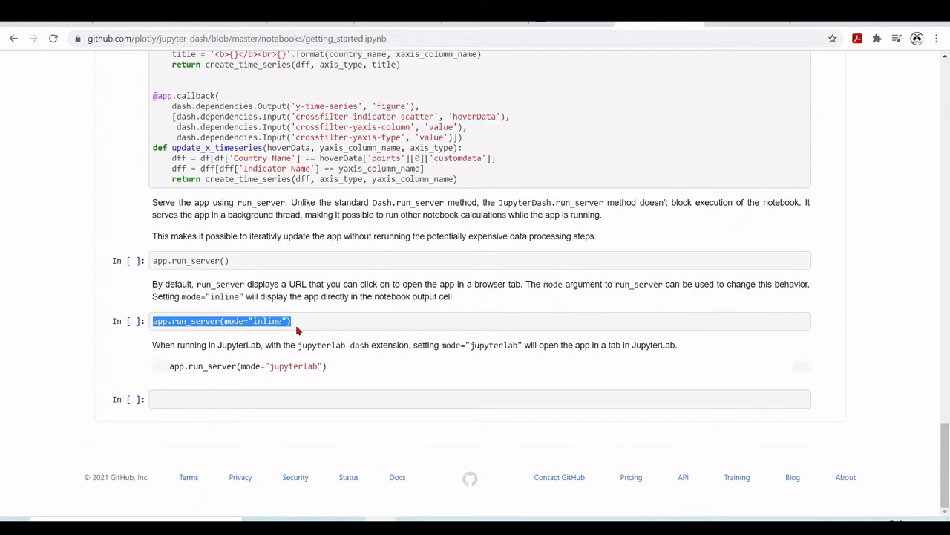
{"action": "mouse_move", "coordinate": [444, 327]}
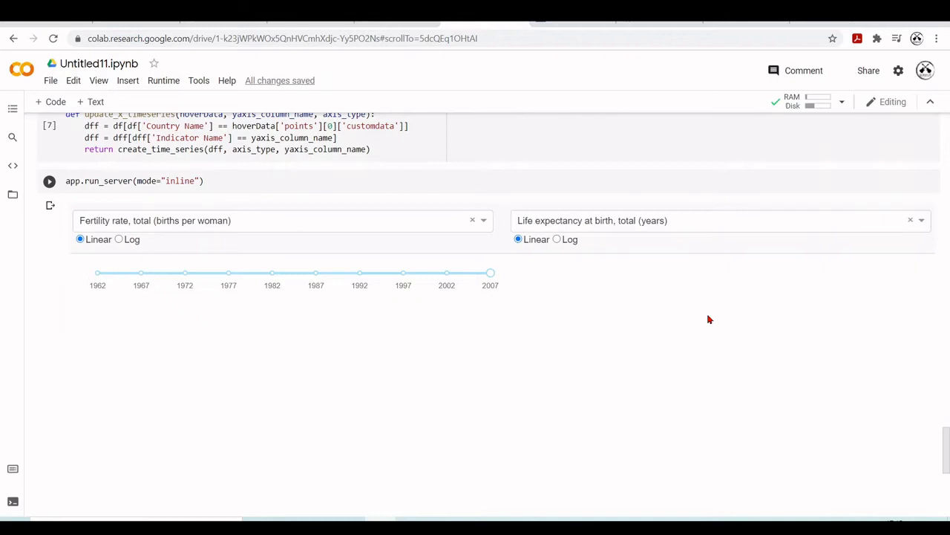
{"action": "scroll", "scroll_direction": "down", "scroll_amount": 3}
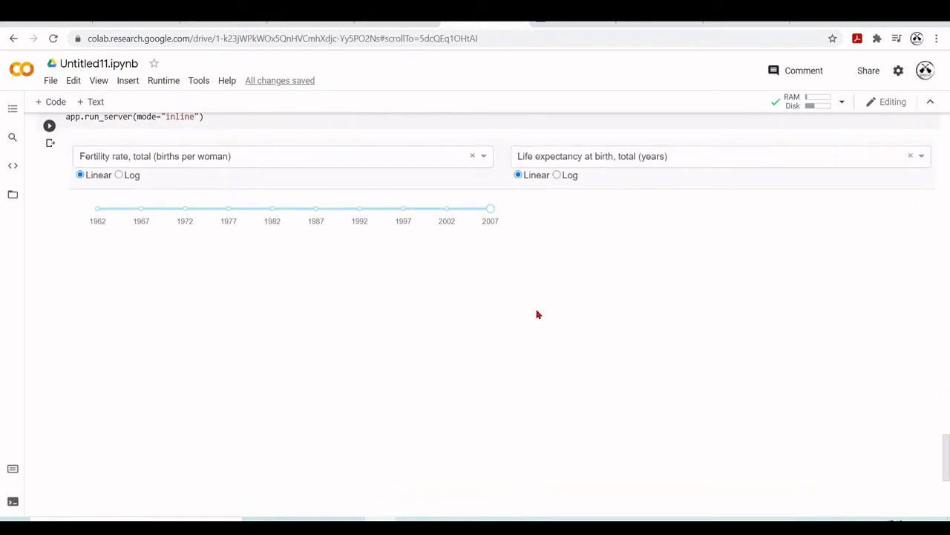
{"action": "left_click", "coordinate": [282, 156]}
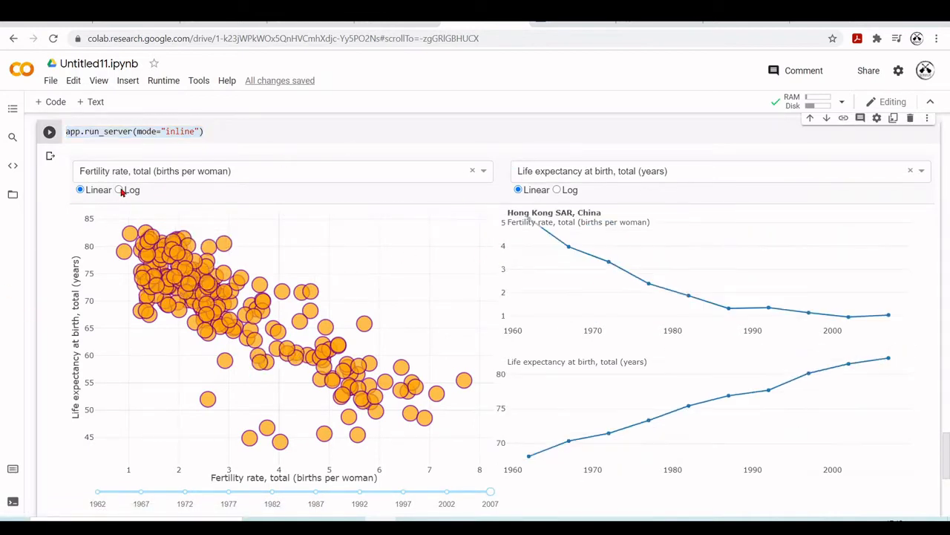
{"action": "left_click", "coordinate": [119, 189]}
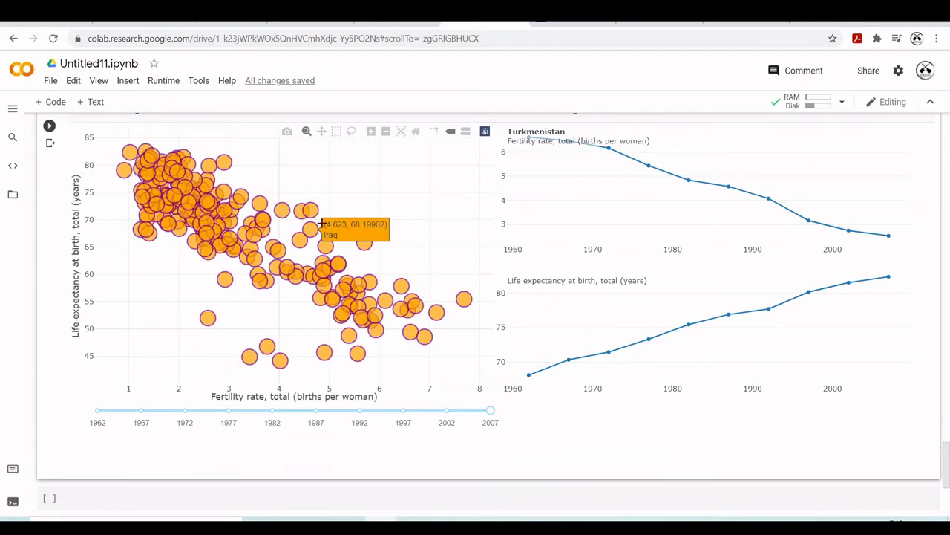
{"action": "mouse_move", "coordinate": [321, 225]}
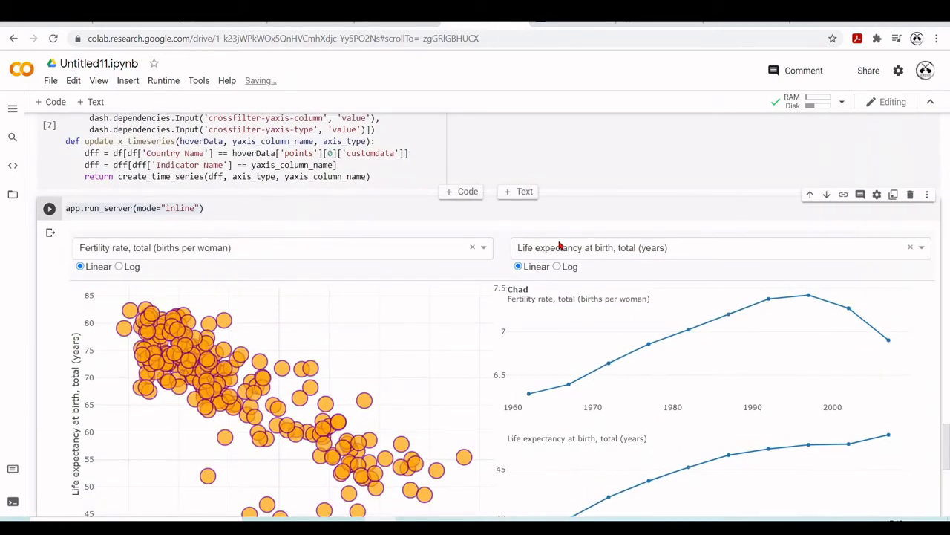
Plot GDP growth (annual %) vertically against Electric power consumption (kWh per capita) horizontally
{"action": "left_click", "coordinate": [921, 248]}
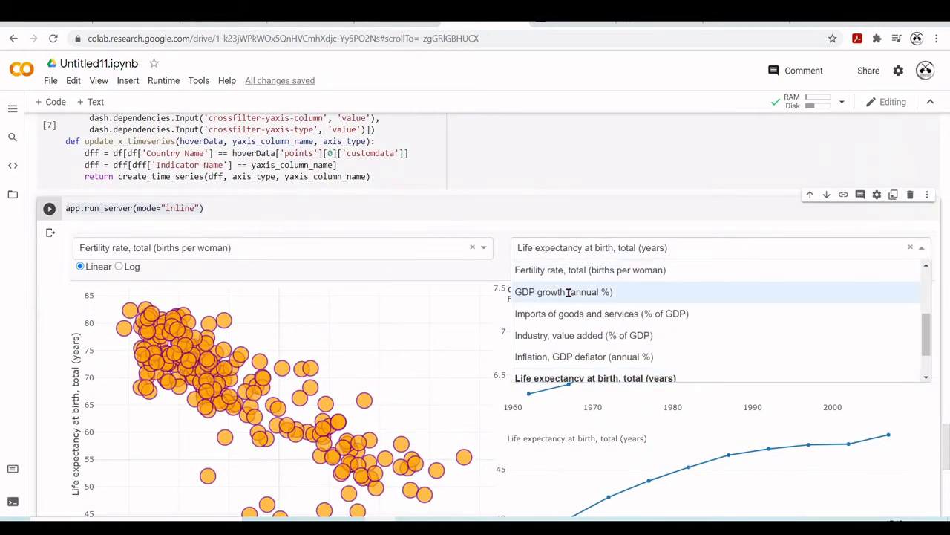
{"action": "left_click", "coordinate": [563, 291]}
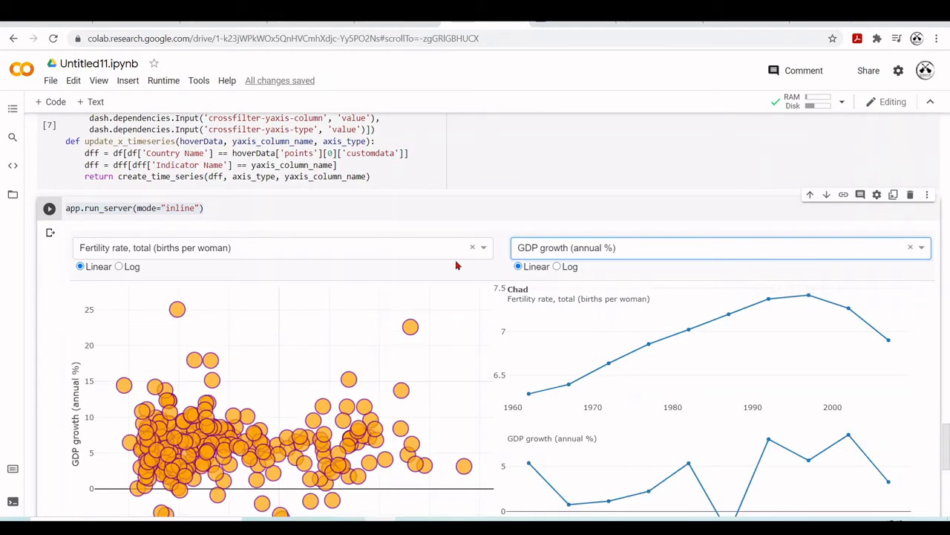
{"action": "left_click", "coordinate": [279, 247]}
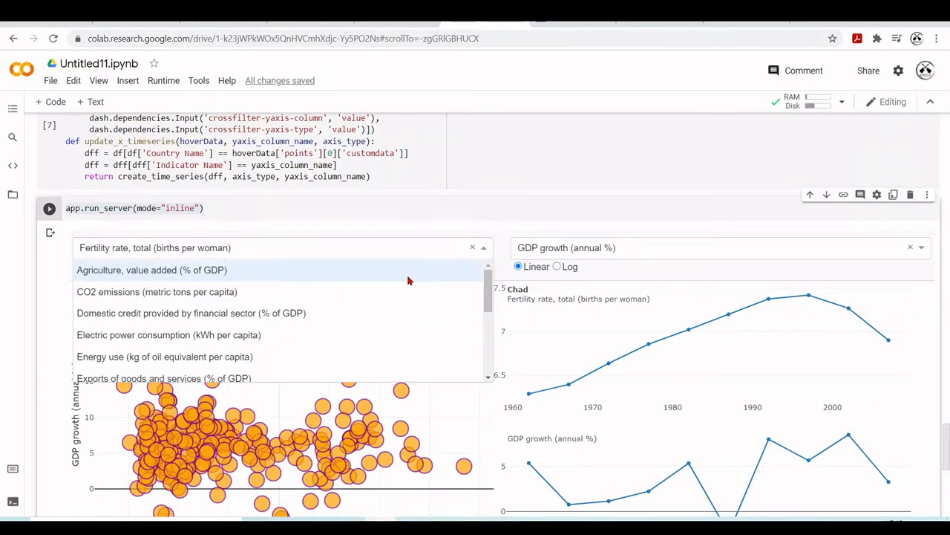
{"action": "left_click", "coordinate": [169, 335]}
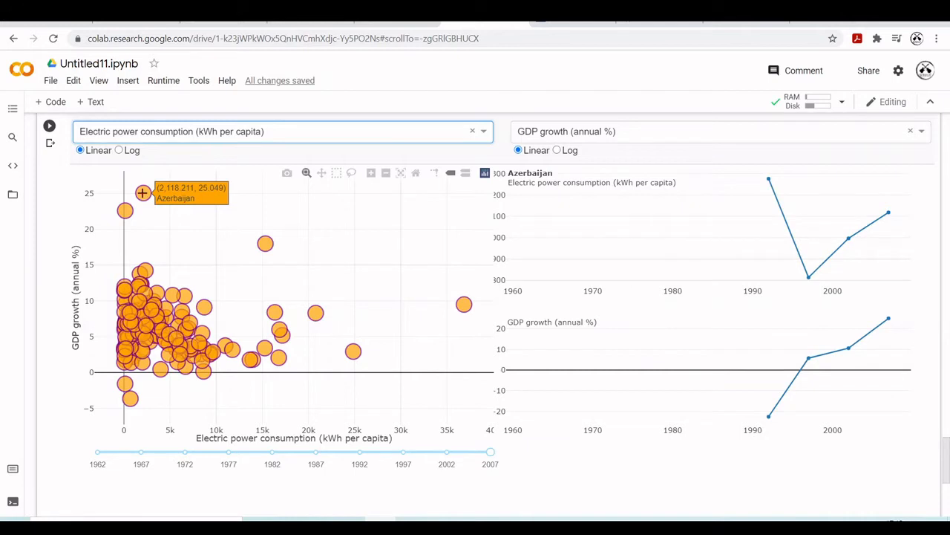
{"action": "mouse_move", "coordinate": [729, 193]}
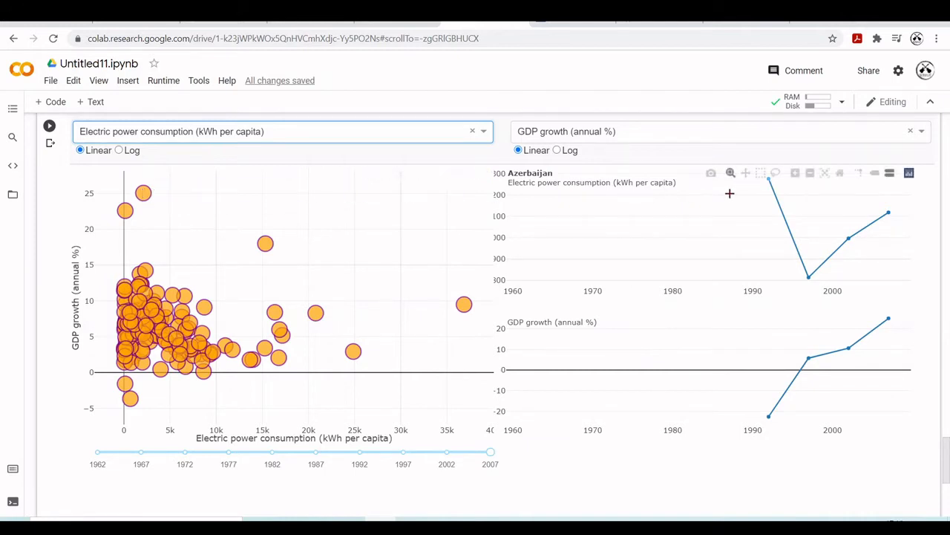
{"action": "scroll", "scroll_direction": "down", "scroll_amount": 3}
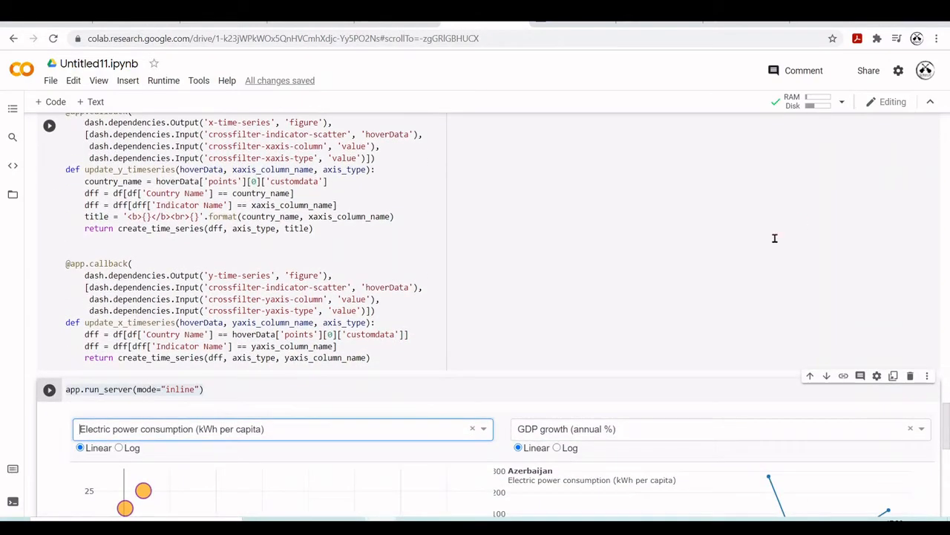
Scroll down through the notebook's callback code
{"action": "scroll", "scroll_direction": "down", "scroll_amount": 3}
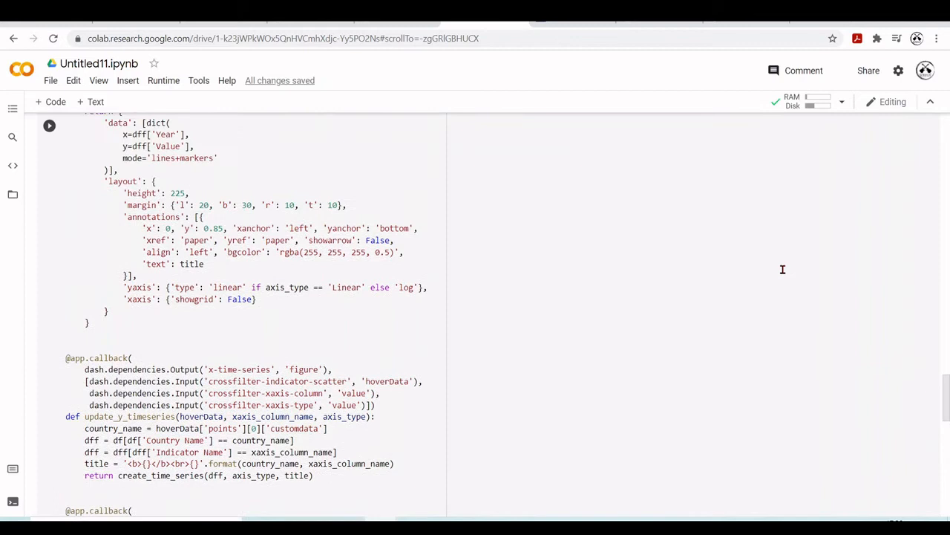
{"action": "scroll", "scroll_direction": "down", "scroll_amount": 3}
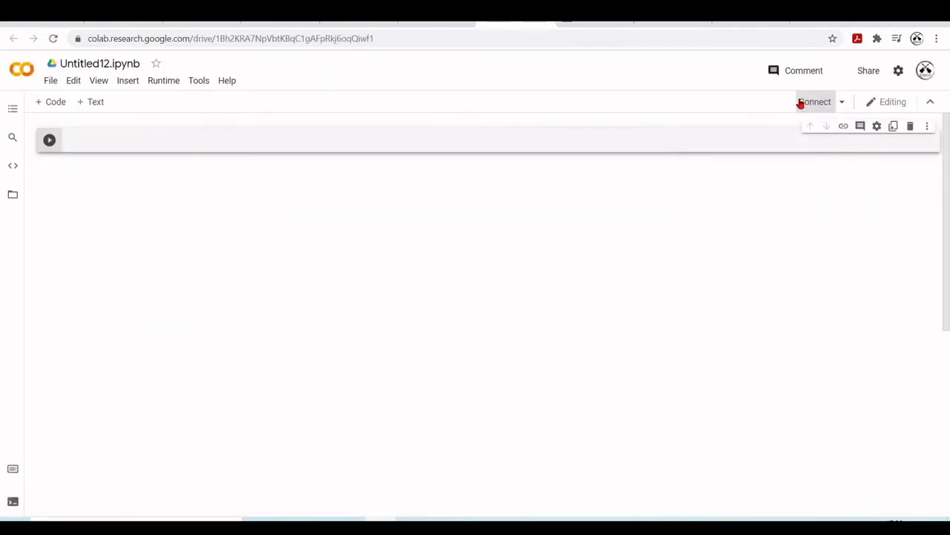
Connect to a runtime and run !pip install pyngrok --quiet in the first cell
{"action": "left_click", "coordinate": [815, 101]}
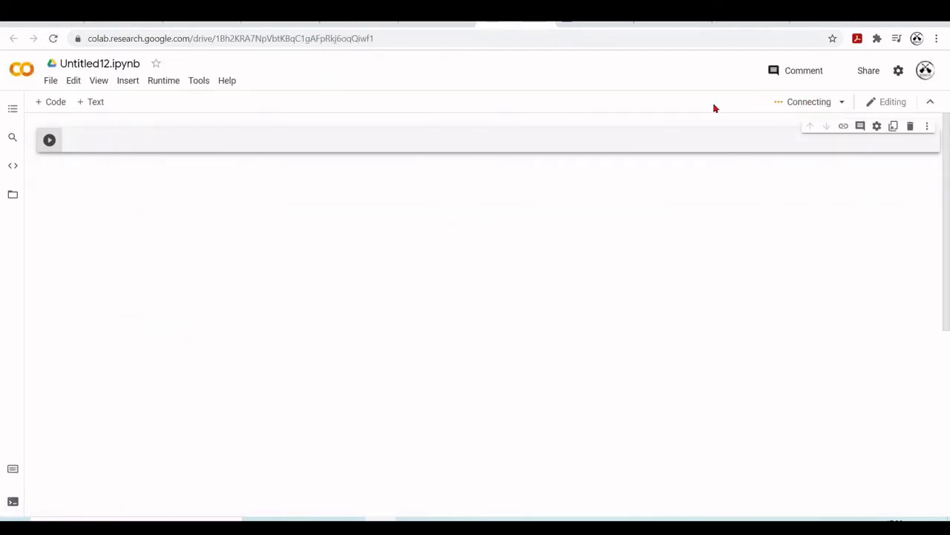
{"action": "type", "text": "!pip install pyngrok --quiet"}
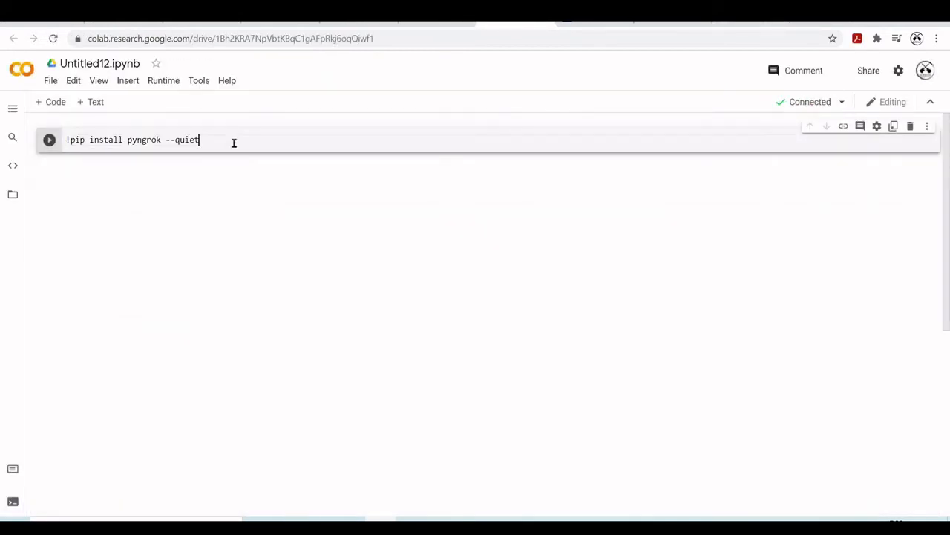
{"action": "left_click", "coordinate": [49, 140]}
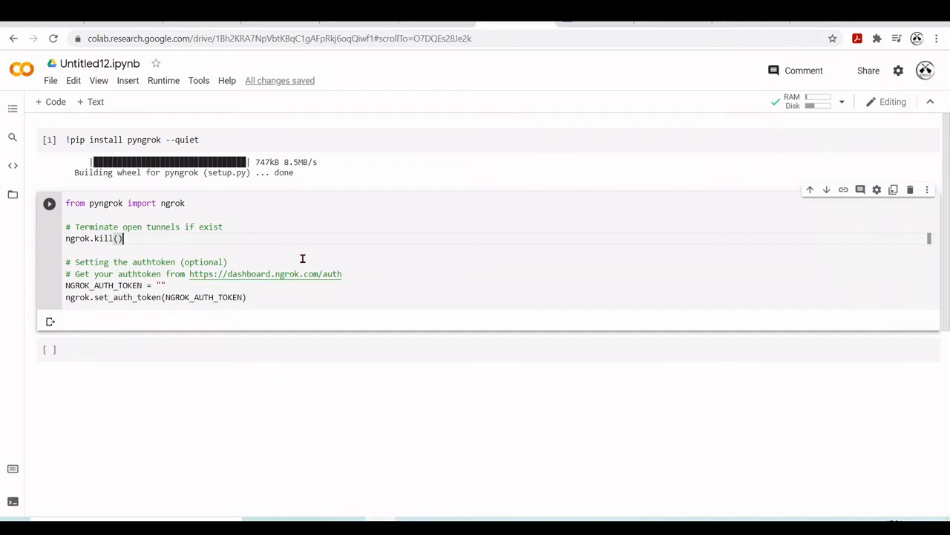
{"action": "mouse_move", "coordinate": [199, 268]}
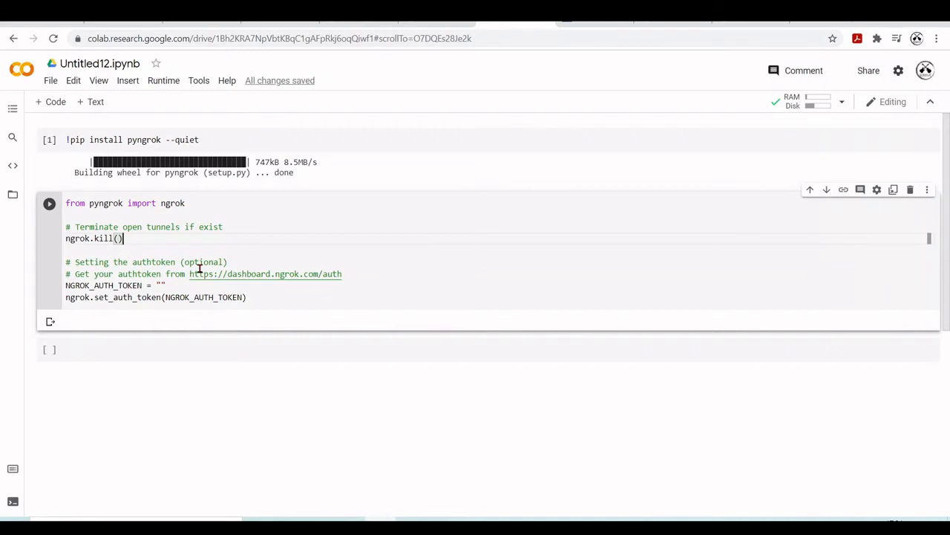
{"action": "mouse_move", "coordinate": [320, 255]}
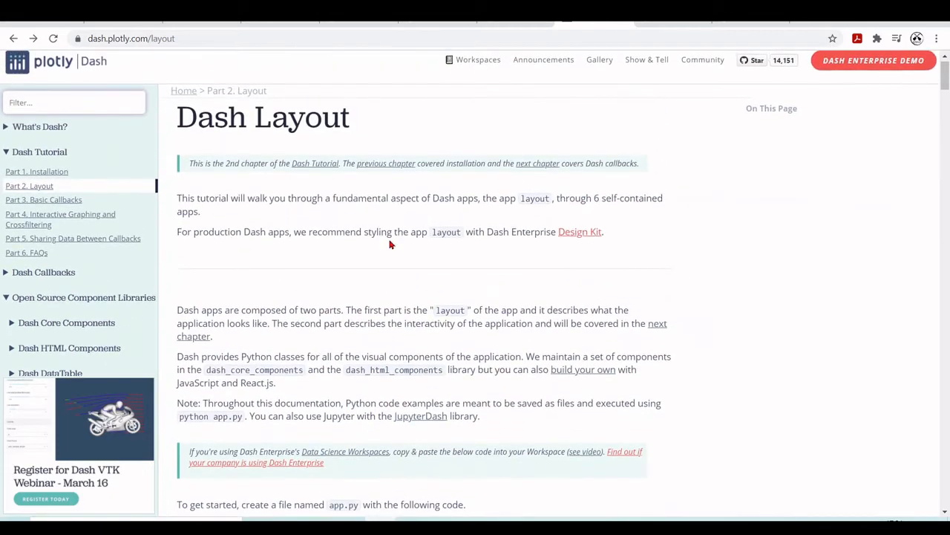
{"action": "mouse_move", "coordinate": [372, 228]}
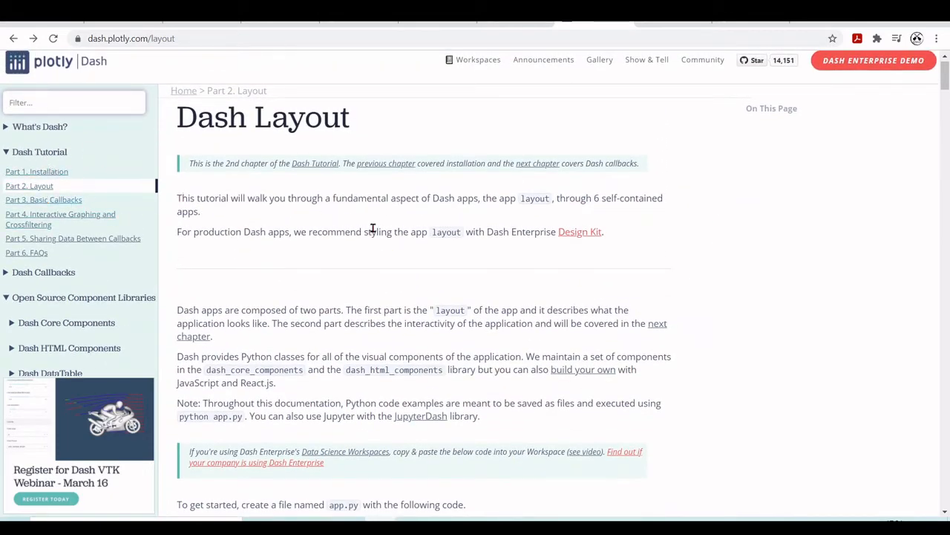
Scroll the Dash Layout page down to the Hello Dash example and its bar chart
{"action": "scroll", "scroll_direction": "down", "scroll_amount": 3}
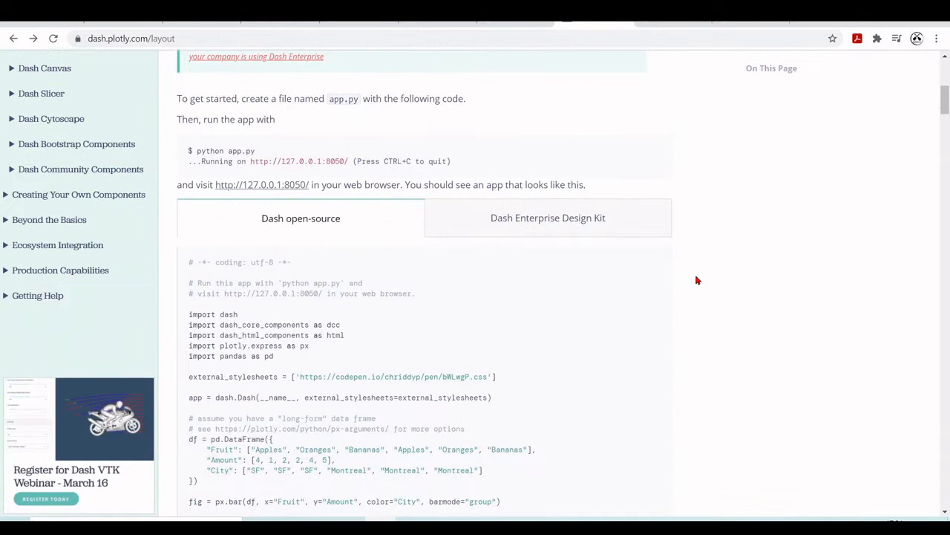
{"action": "scroll", "scroll_direction": "down", "scroll_amount": 3}
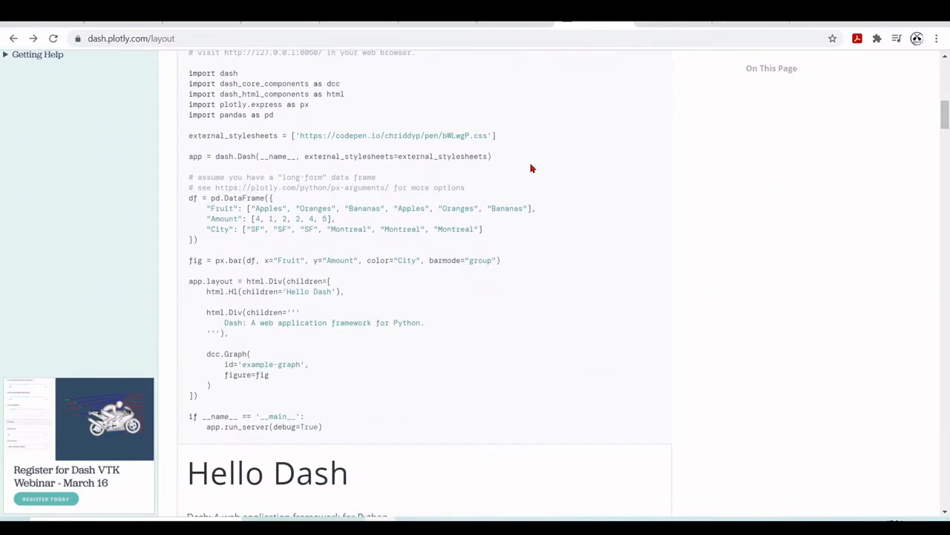
{"action": "scroll", "scroll_direction": "down", "scroll_amount": 3}
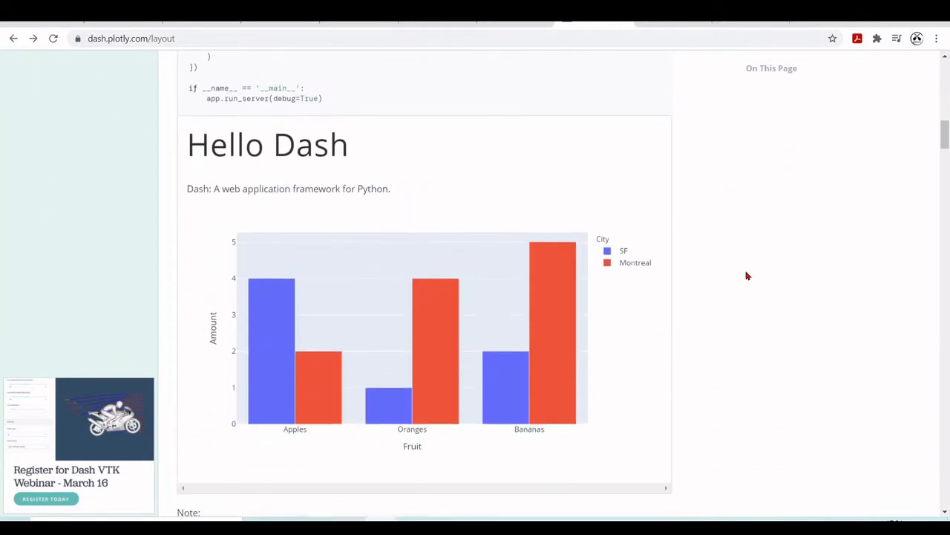
{"action": "scroll", "scroll_direction": "down", "scroll_amount": 3}
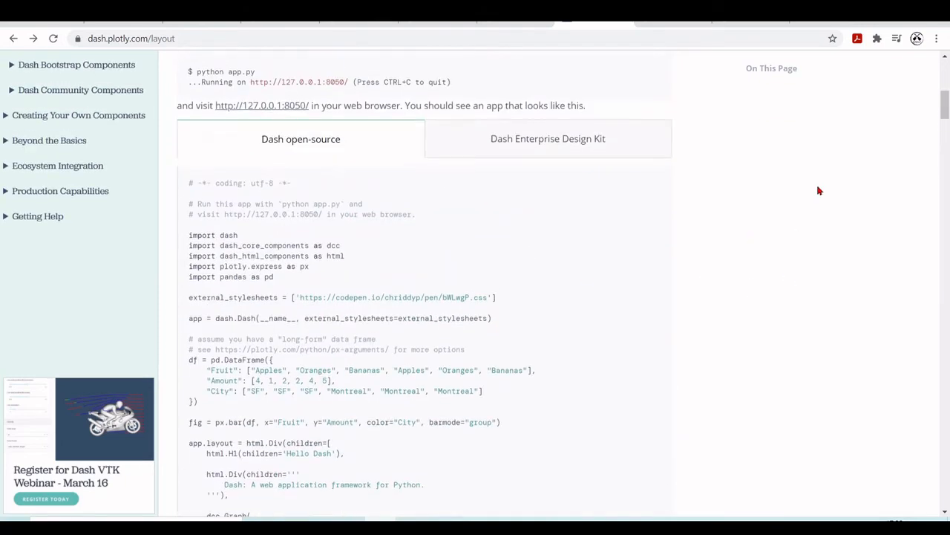
{"action": "scroll", "scroll_direction": "down", "scroll_amount": 3}
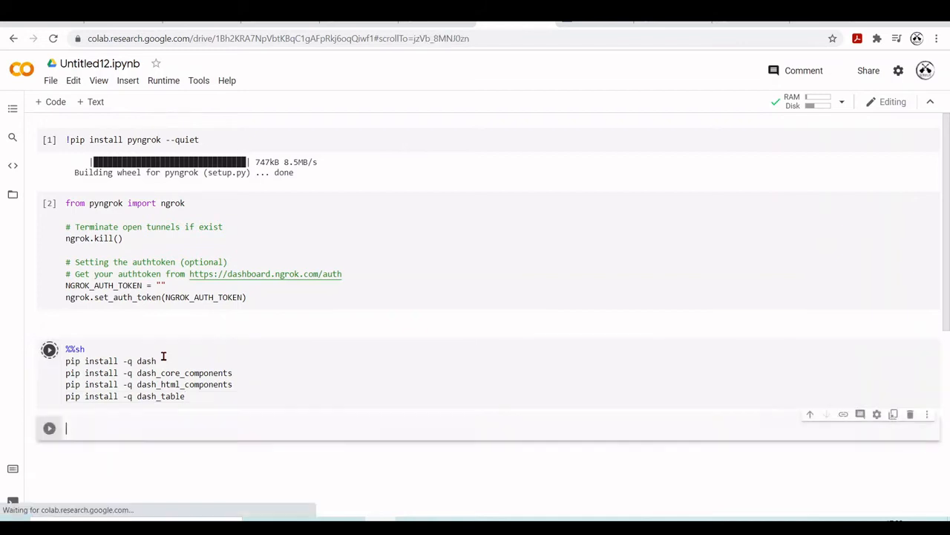
Write the Hello Dash bar-chart example to test_app.py with a %%writefile cell and run it
{"action": "left_click", "coordinate": [49, 349]}
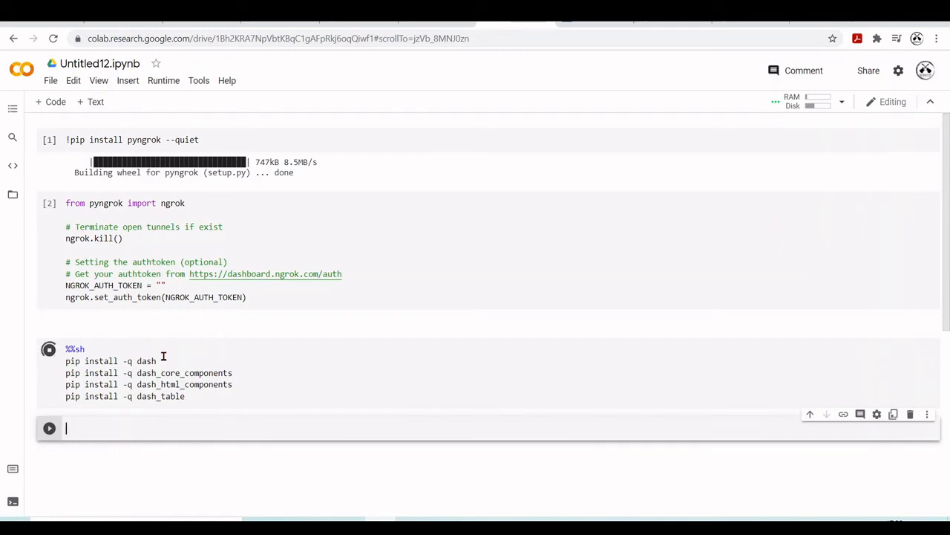
{"action": "type", "text": "%%writefile  test_app.py"}
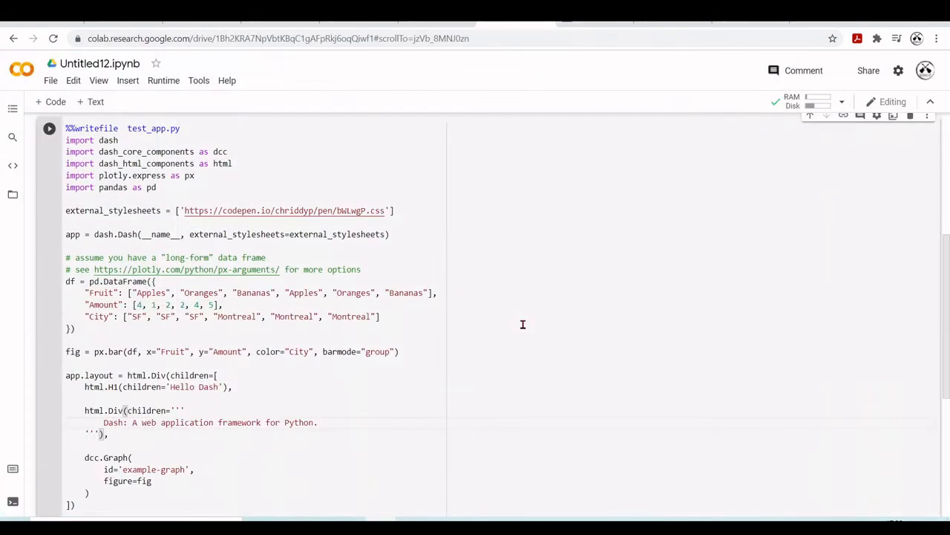
{"action": "left_click", "coordinate": [49, 128]}
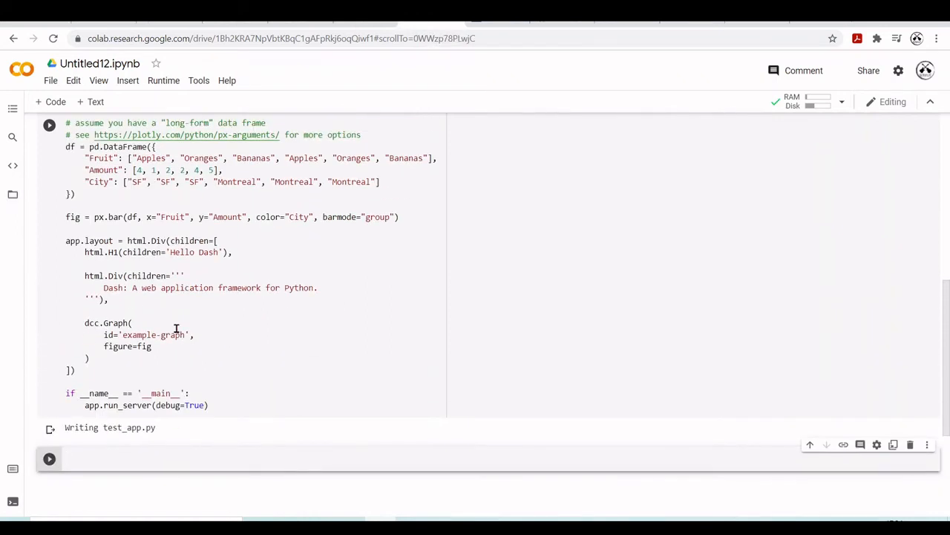
{"action": "left_click", "coordinate": [13, 108]}
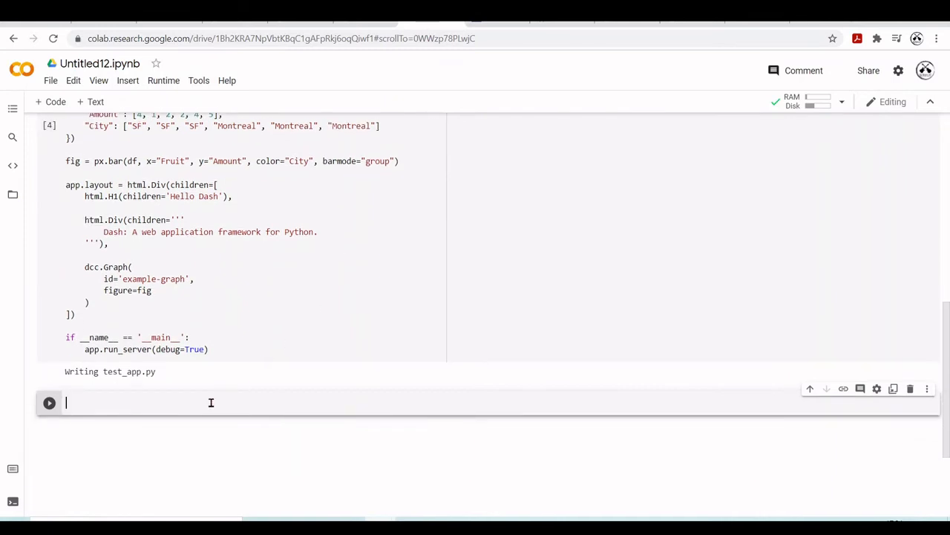
Run ngrok.connect(8050) to create a public ngrok.io tunnel to localhost:8050
{"action": "type", "text": "ngrok."}
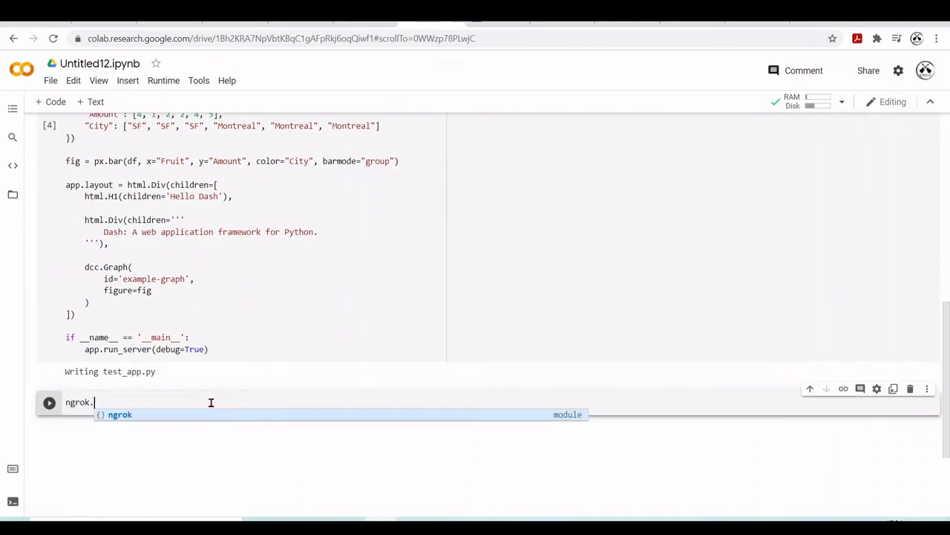
{"action": "type", "text": "connect("}
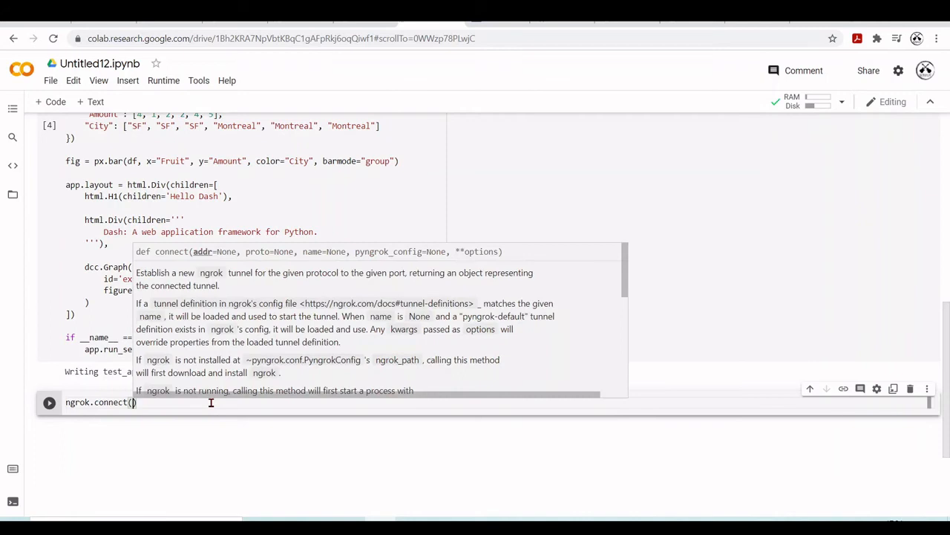
{"action": "type", "text": "8050"}
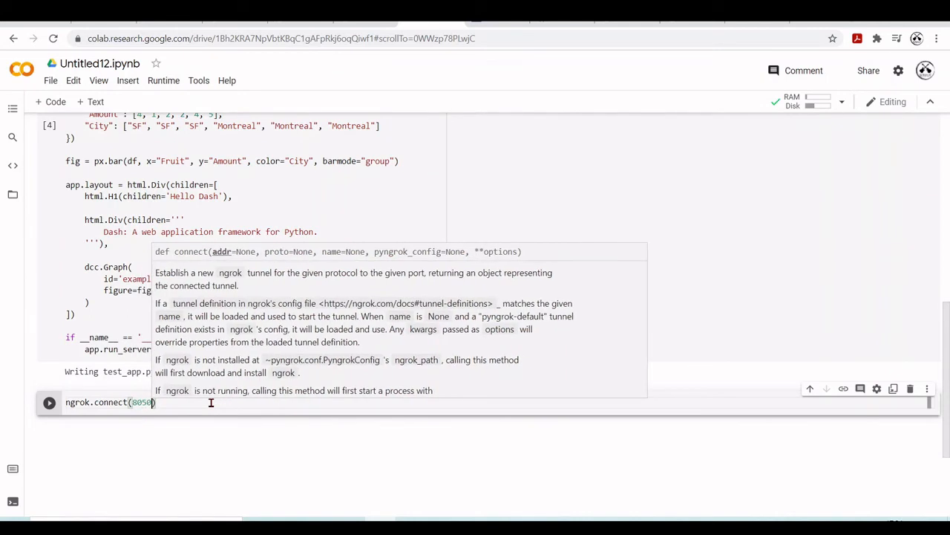
{"action": "scroll", "scroll_direction": "down", "scroll_amount": 3}
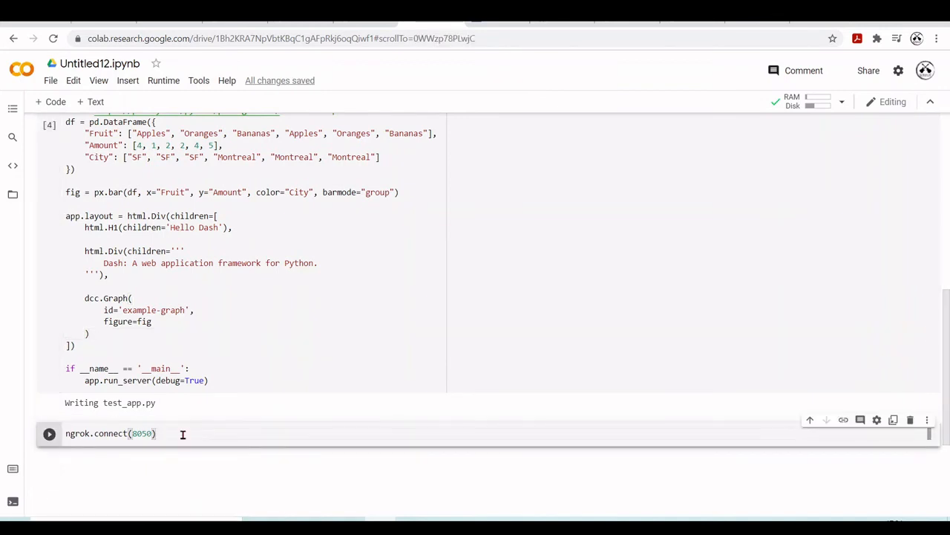
{"action": "left_click", "coordinate": [49, 433]}
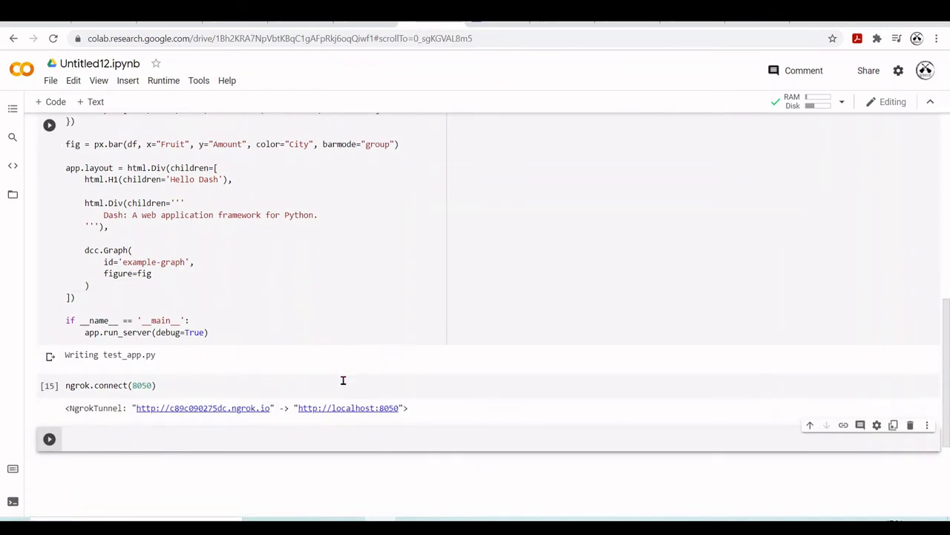
{"action": "scroll", "scroll_direction": "down", "scroll_amount": 3}
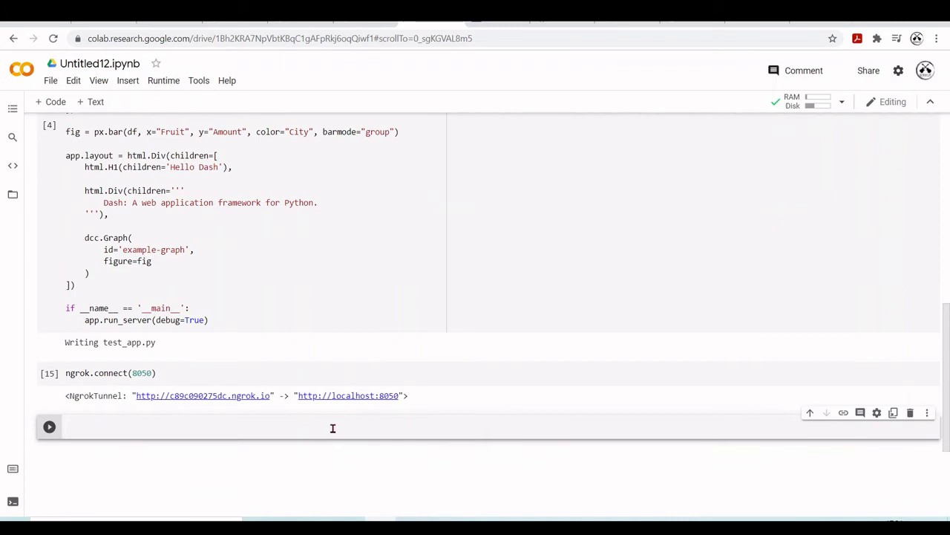
Run !python test_app.py to start the Dash server on port 8050 in debug mode
{"action": "type", "text": "!python tes"}
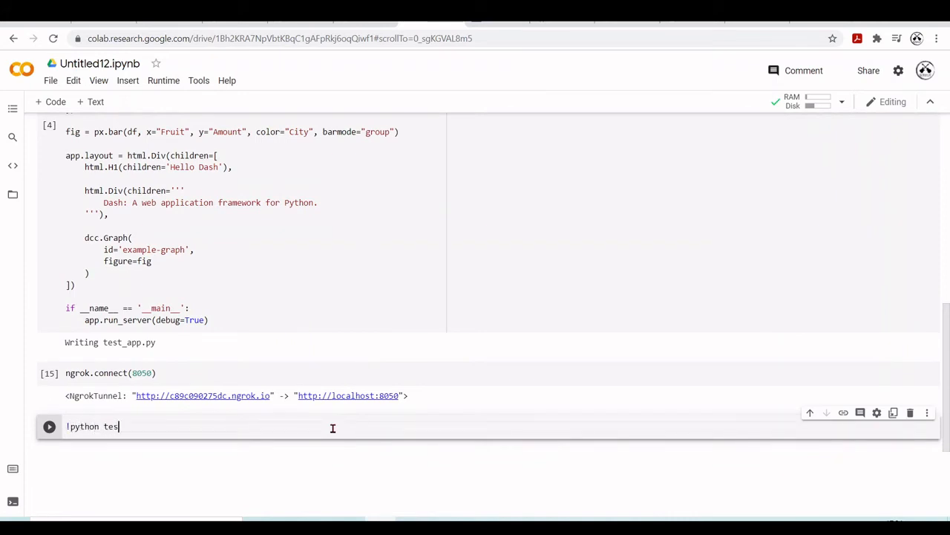
{"action": "type", "text": "t_app.py"}
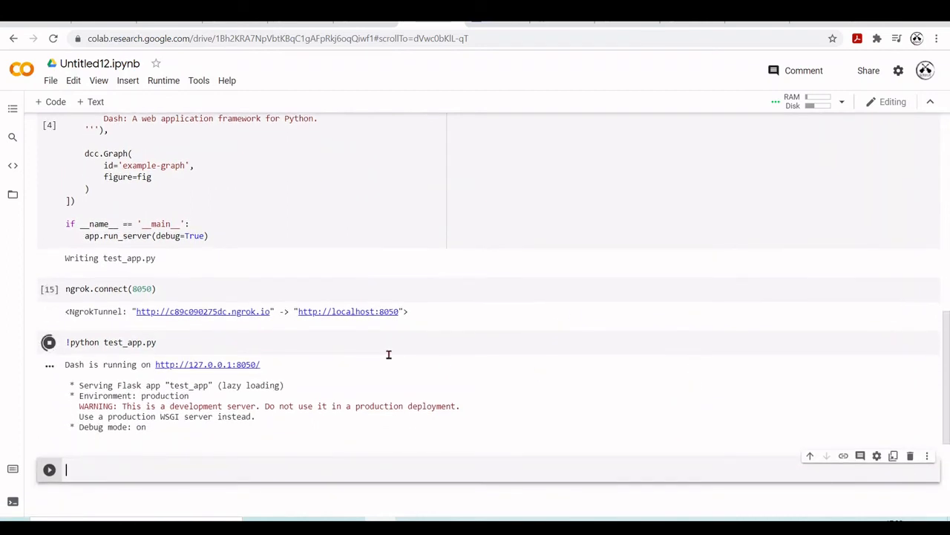
{"action": "left_click", "coordinate": [203, 311]}
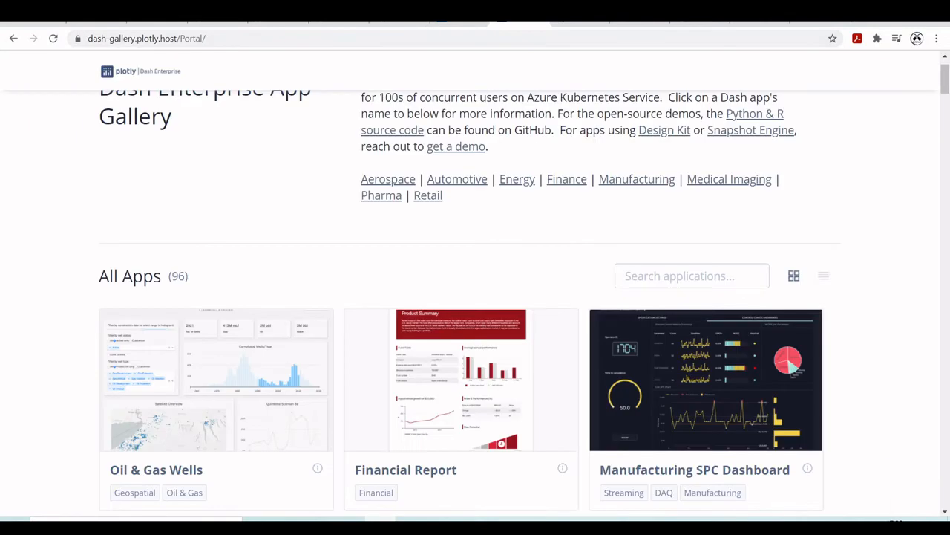
Return to the Dash docs, then view the Hello Dash app through the ngrok URL
{"action": "left_click", "coordinate": [13, 38]}
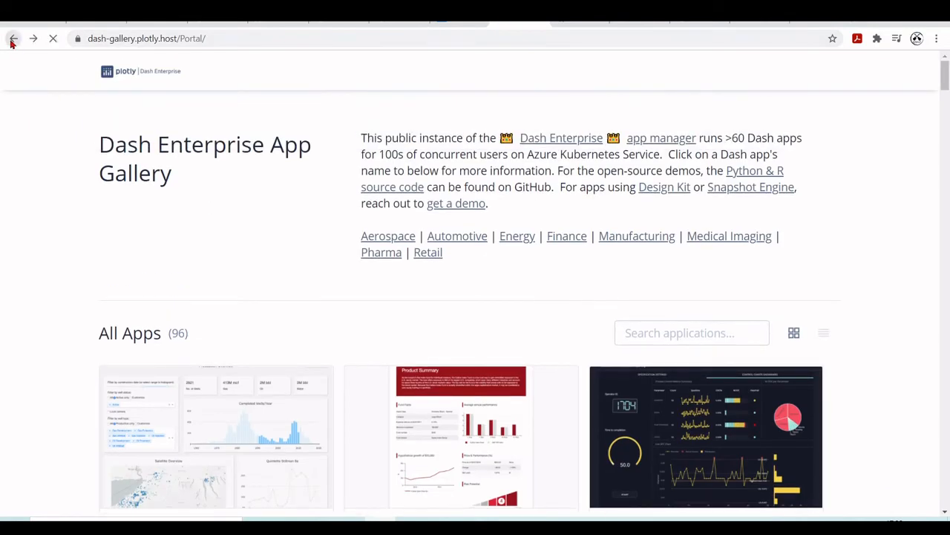
{"action": "left_click", "coordinate": [13, 38]}
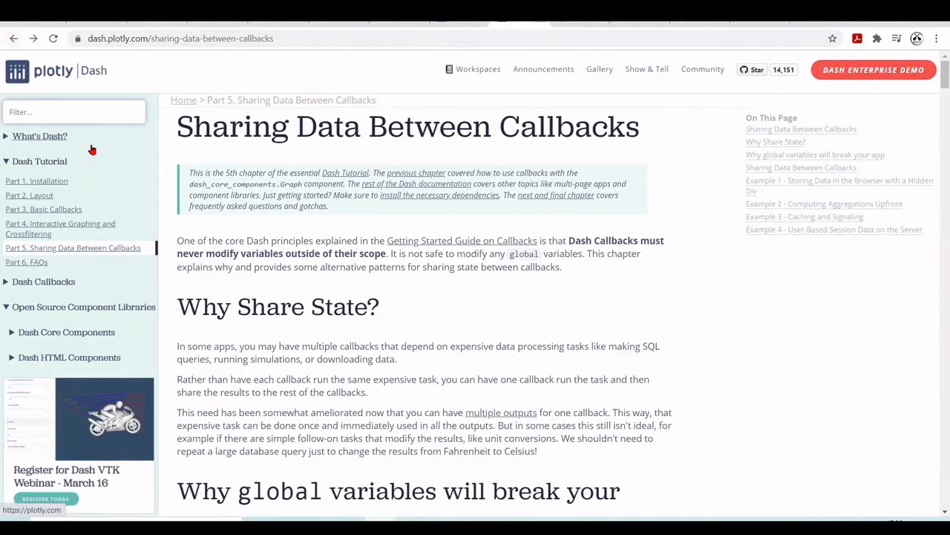
{"action": "left_click", "coordinate": [29, 195]}
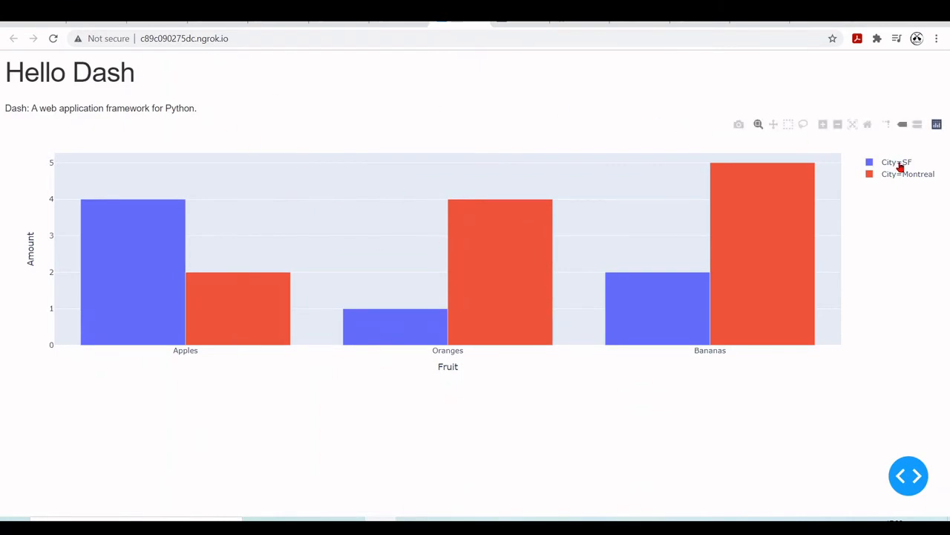
{"action": "mouse_move", "coordinate": [896, 173]}
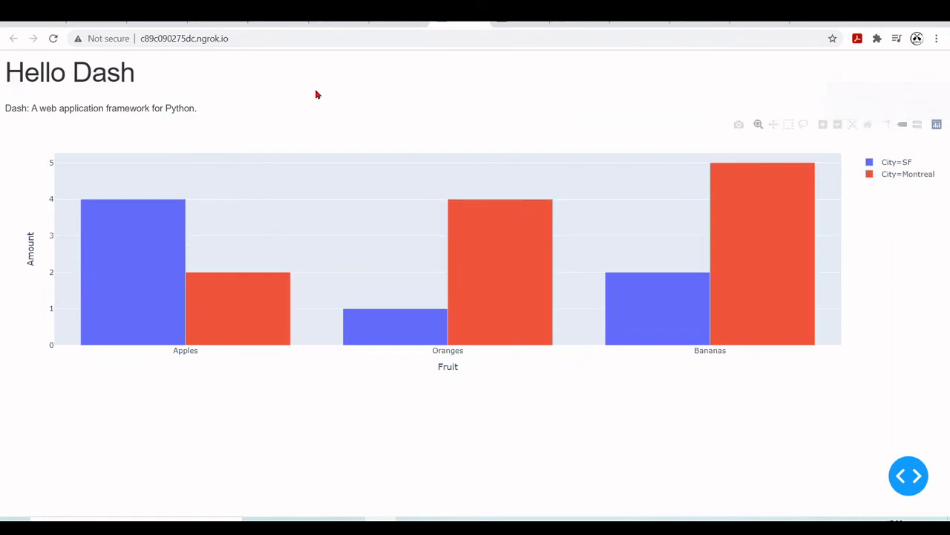
Expand and collapse the app's debug tools, confirming zero errors
{"action": "left_click", "coordinate": [909, 476]}
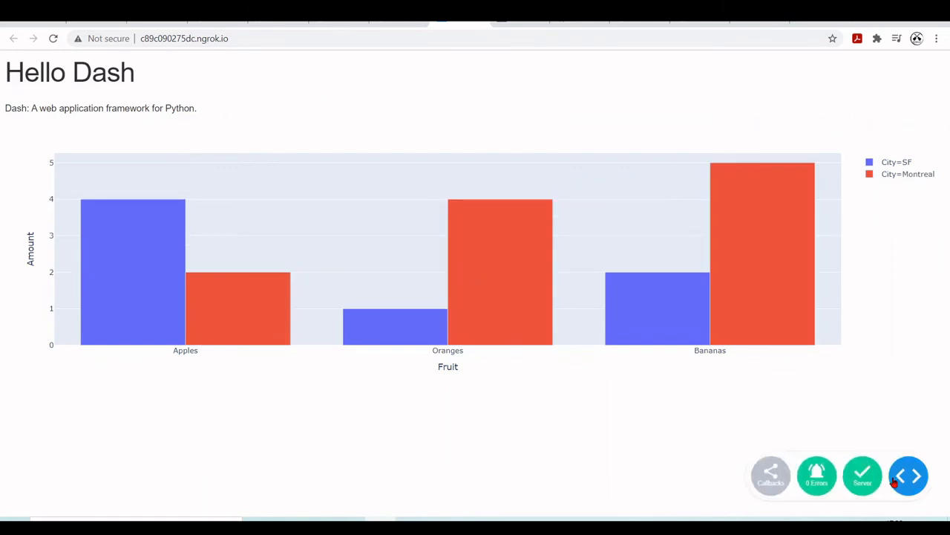
{"action": "left_click", "coordinate": [908, 476]}
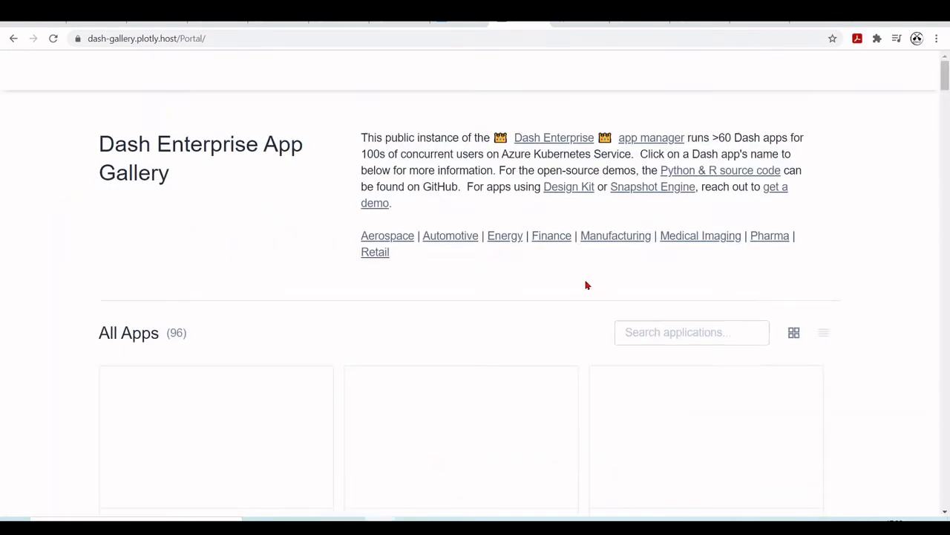
Follow 'Python & R source code' to plotly's dash-sample-apps and browse its apps folder
{"action": "scroll", "scroll_direction": "down", "scroll_amount": 3}
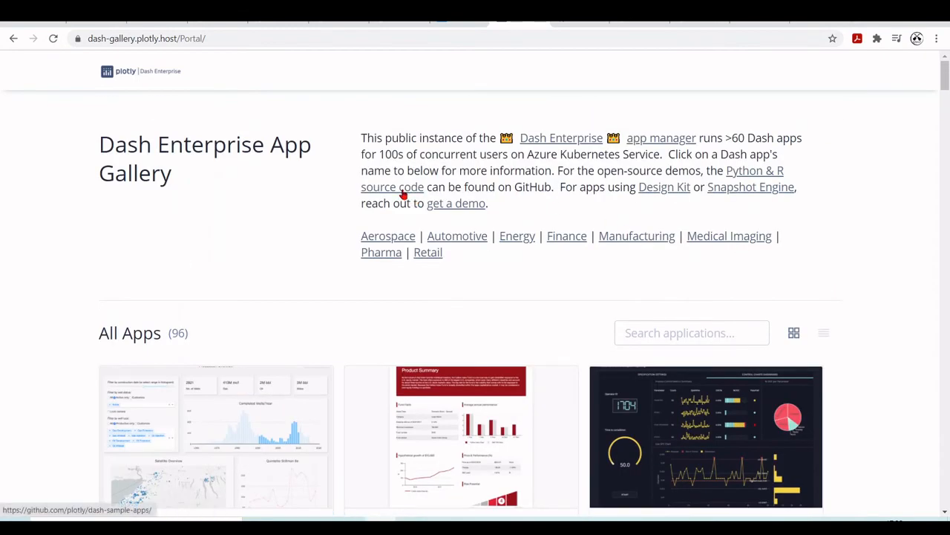
{"action": "left_click", "coordinate": [403, 187]}
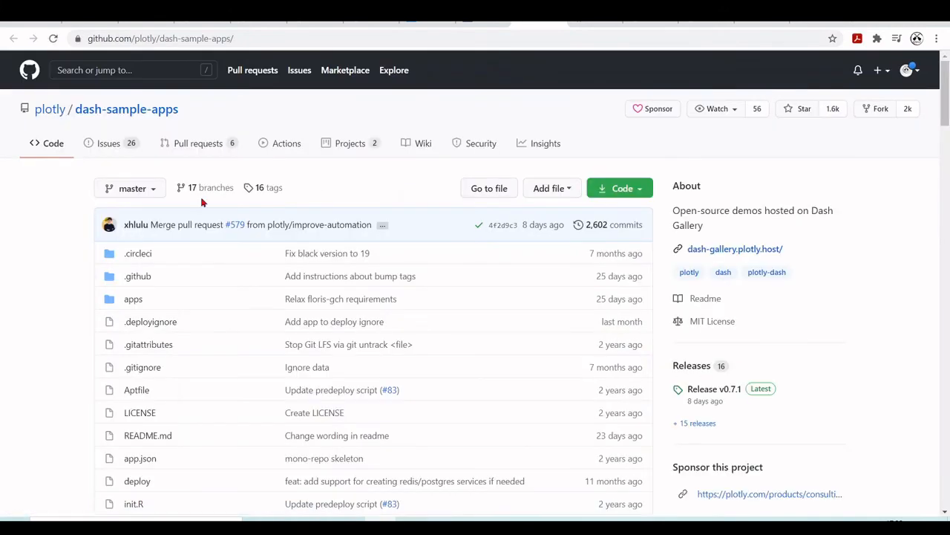
{"action": "mouse_move", "coordinate": [207, 105]}
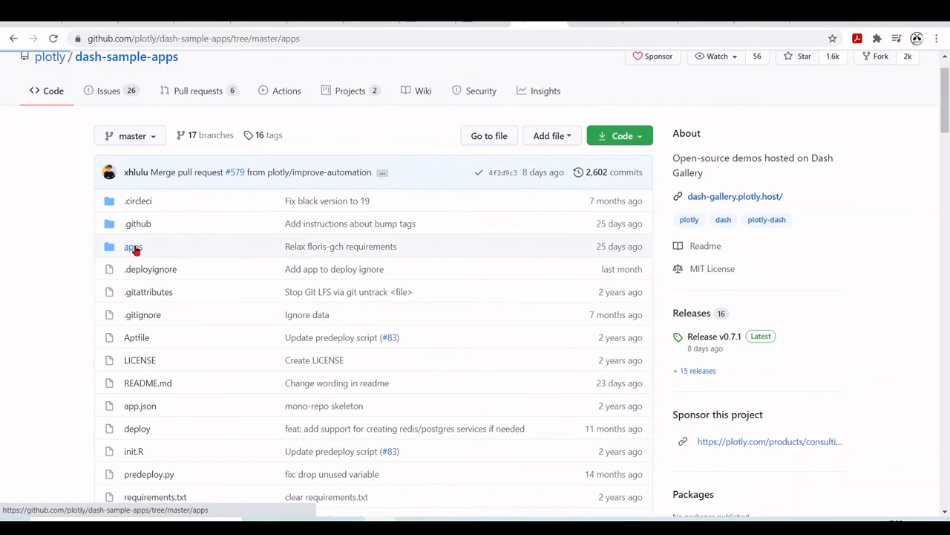
{"action": "left_click", "coordinate": [133, 245]}
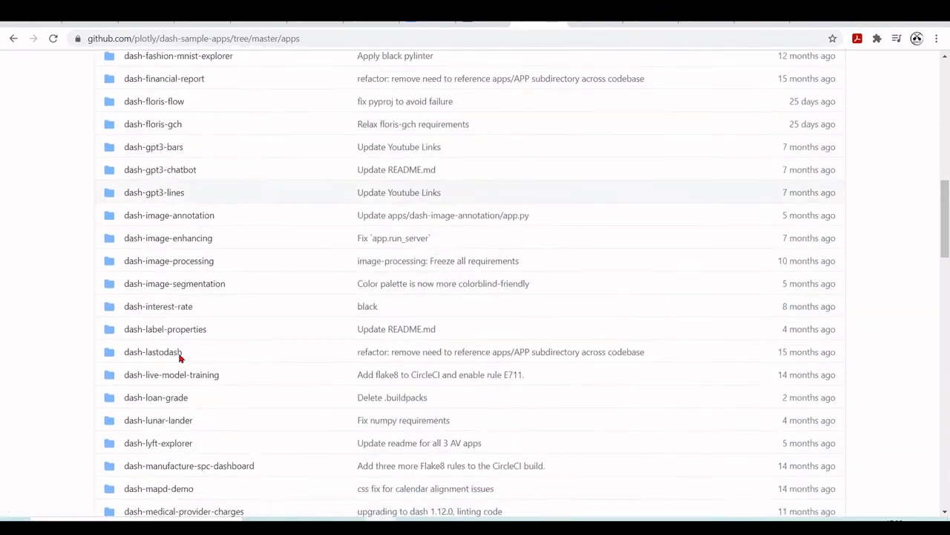
{"action": "scroll", "scroll_direction": "down", "scroll_amount": 3}
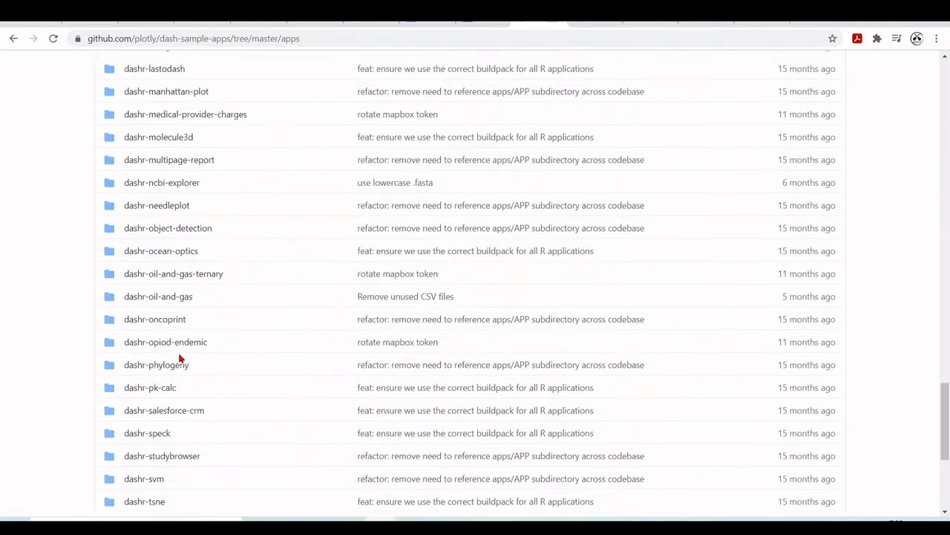
{"action": "scroll", "scroll_direction": "up", "scroll_amount": 3}
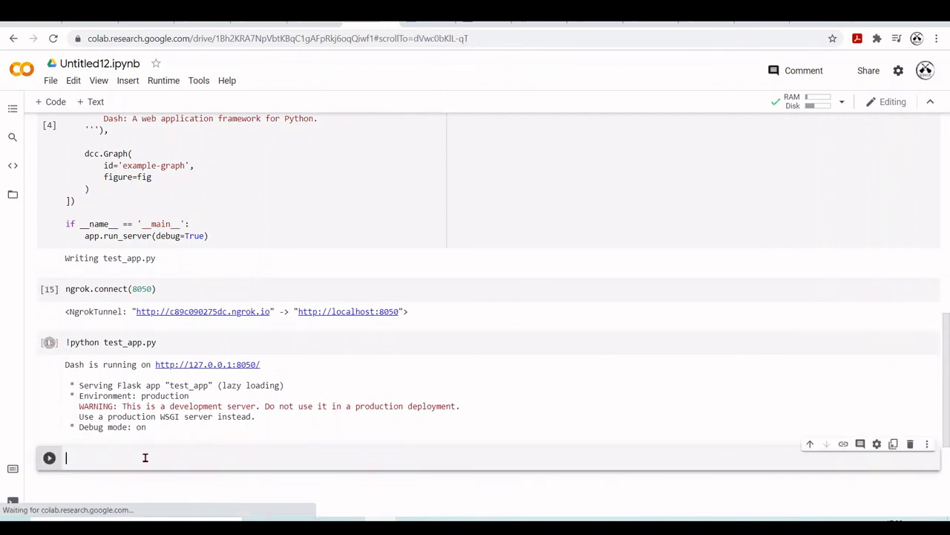
Type 'ngrok' into the empty cell below the running server cell
{"action": "type", "text": "n"}
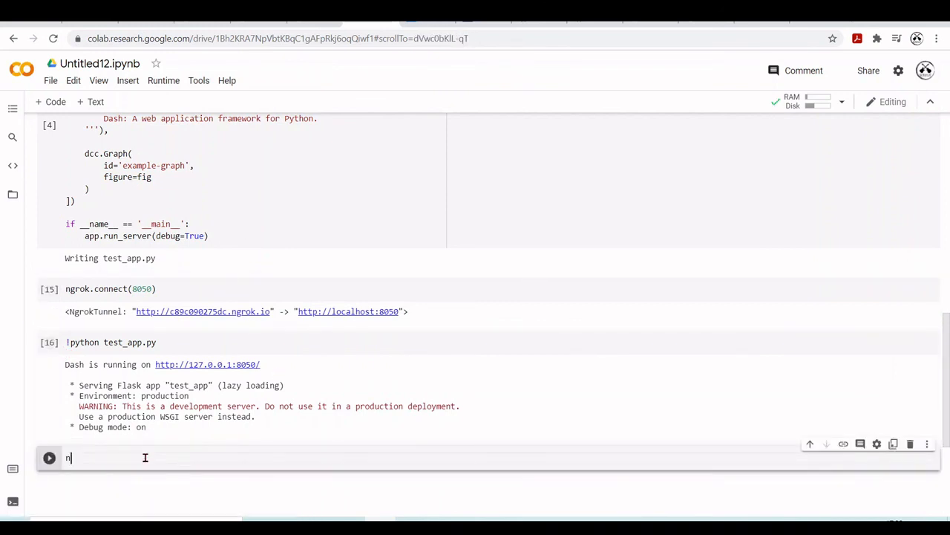
{"action": "type", "text": "grok"}
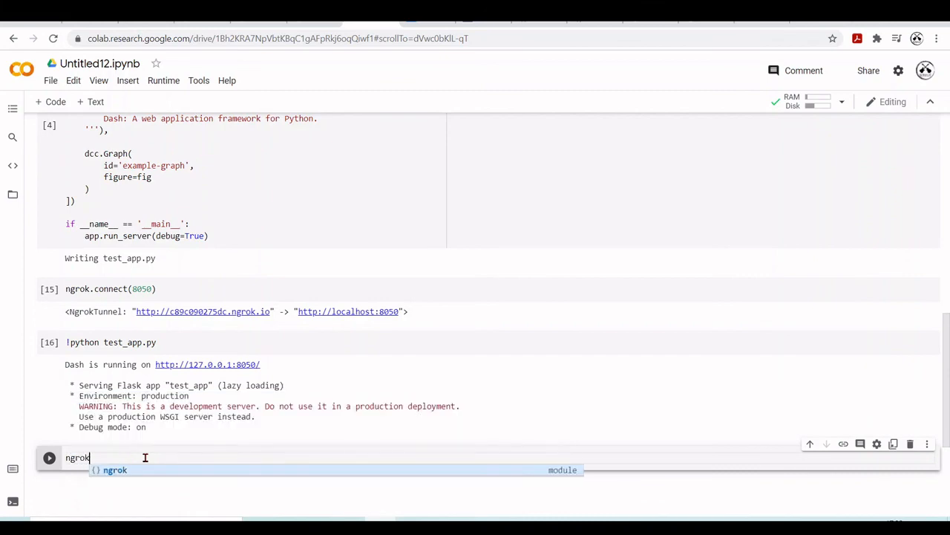